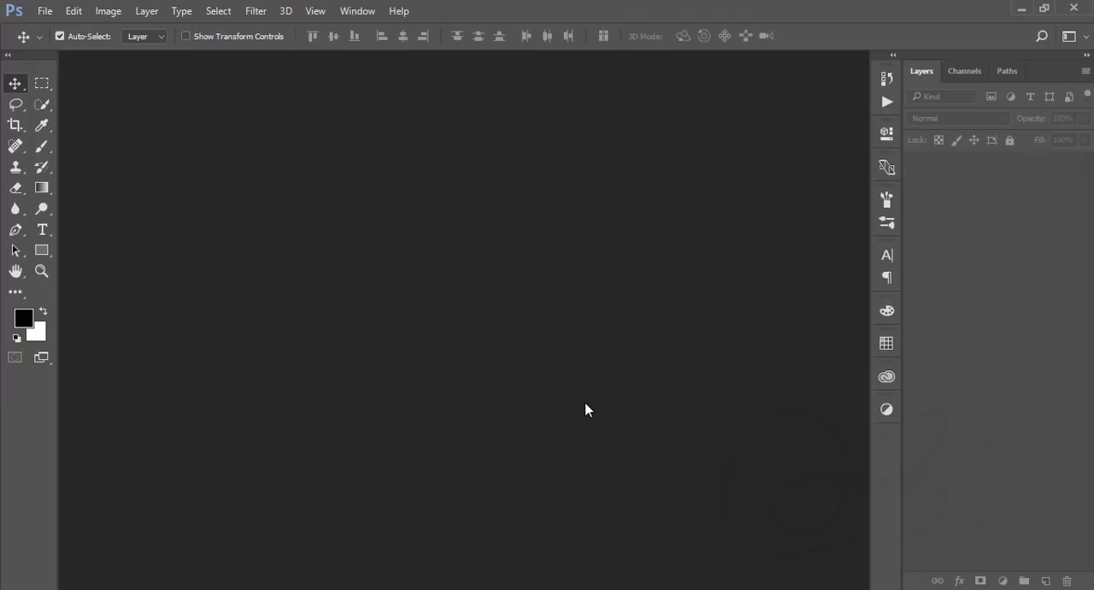
Open the JPG of the woman in a white dress kneeling in the misty lake.
{"action": "left_click", "coordinate": [440, 321]}
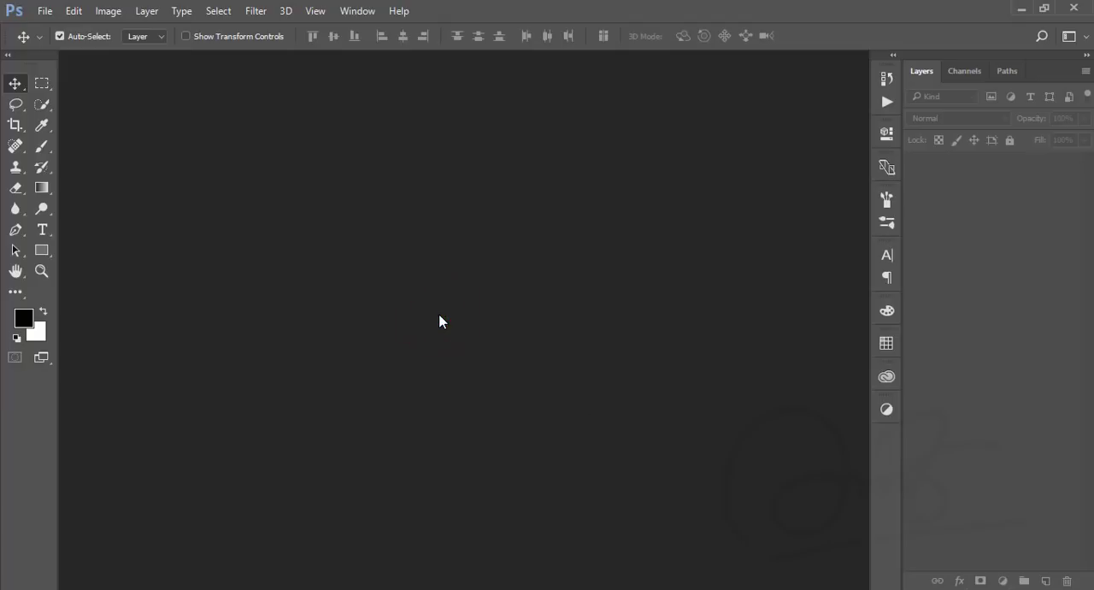
{"action": "mouse_move", "coordinate": [446, 83]}
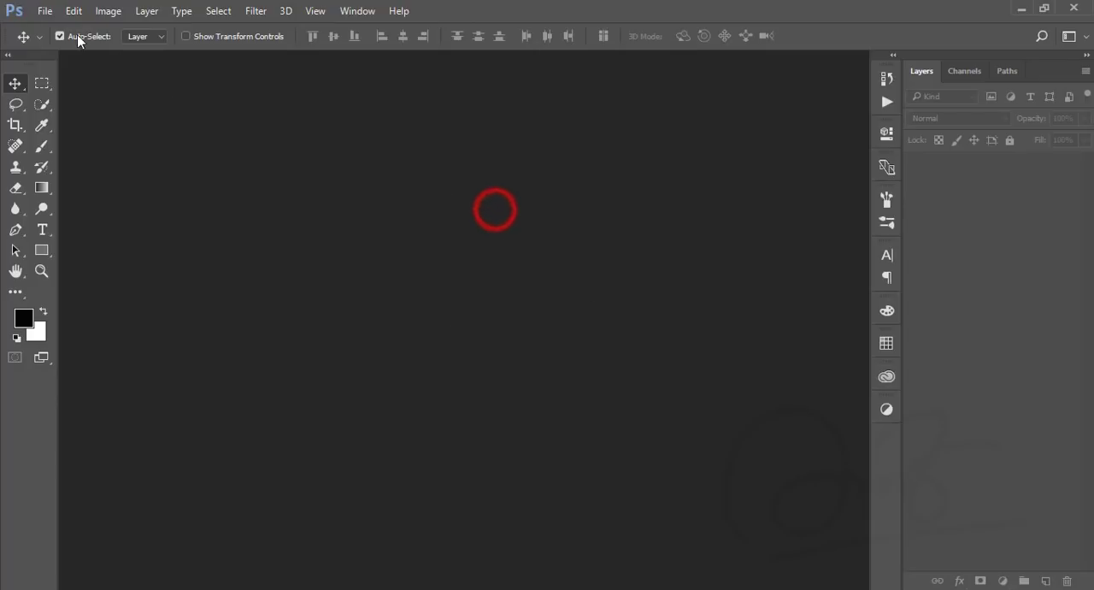
{"action": "left_click", "coordinate": [46, 10]}
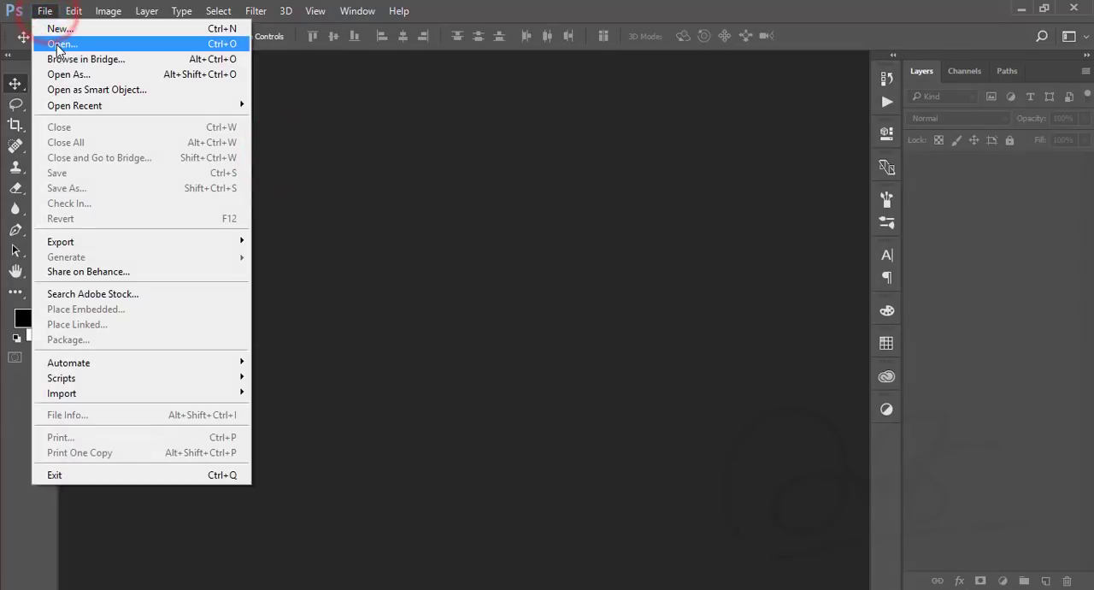
{"action": "left_click", "coordinate": [66, 44]}
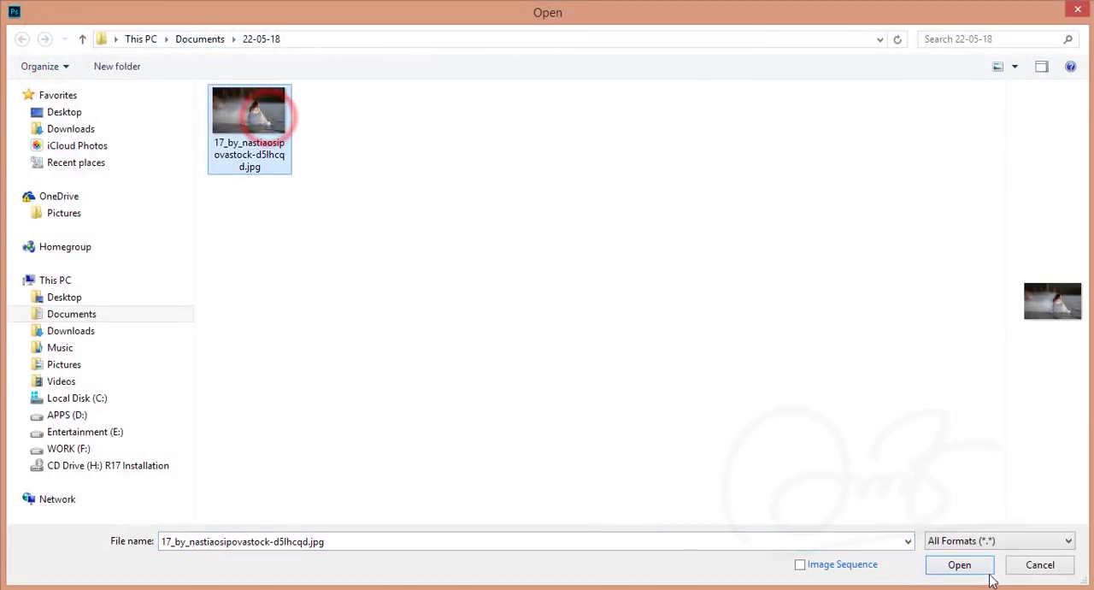
{"action": "left_click", "coordinate": [959, 564]}
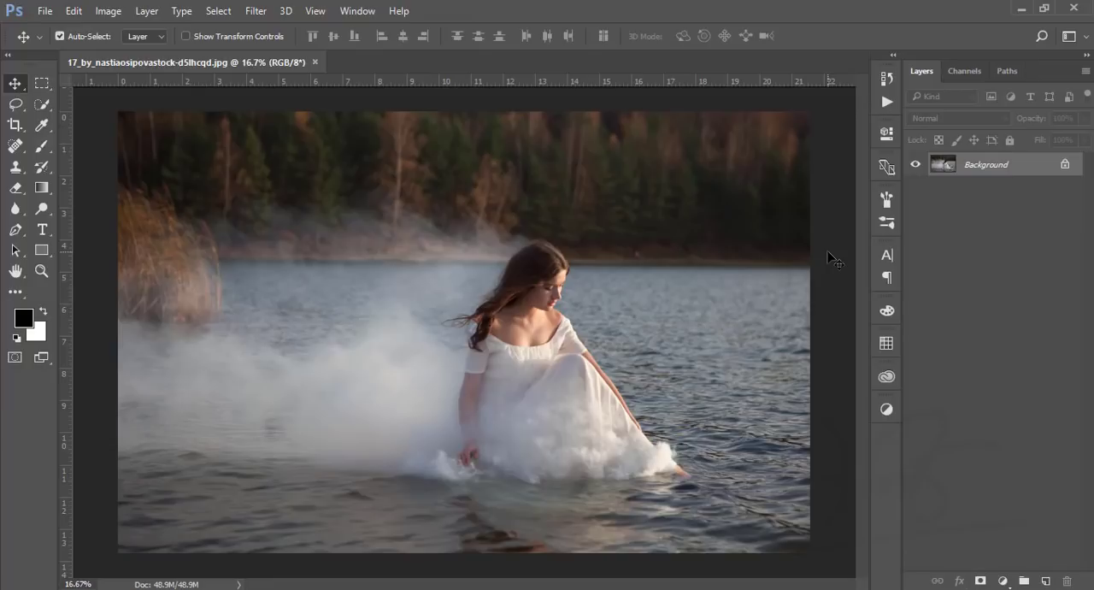
{"action": "mouse_move", "coordinate": [840, 274]}
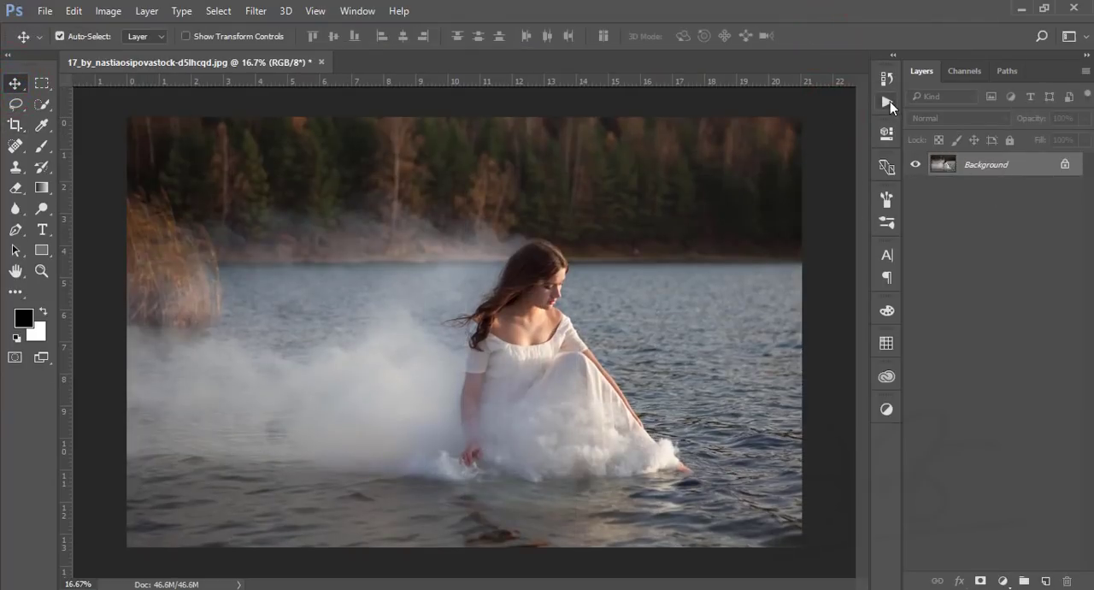
Play the Dodge & Burn Retouch action, confirming each dialog, then toggle the group to compare.
{"action": "left_click", "coordinate": [887, 101]}
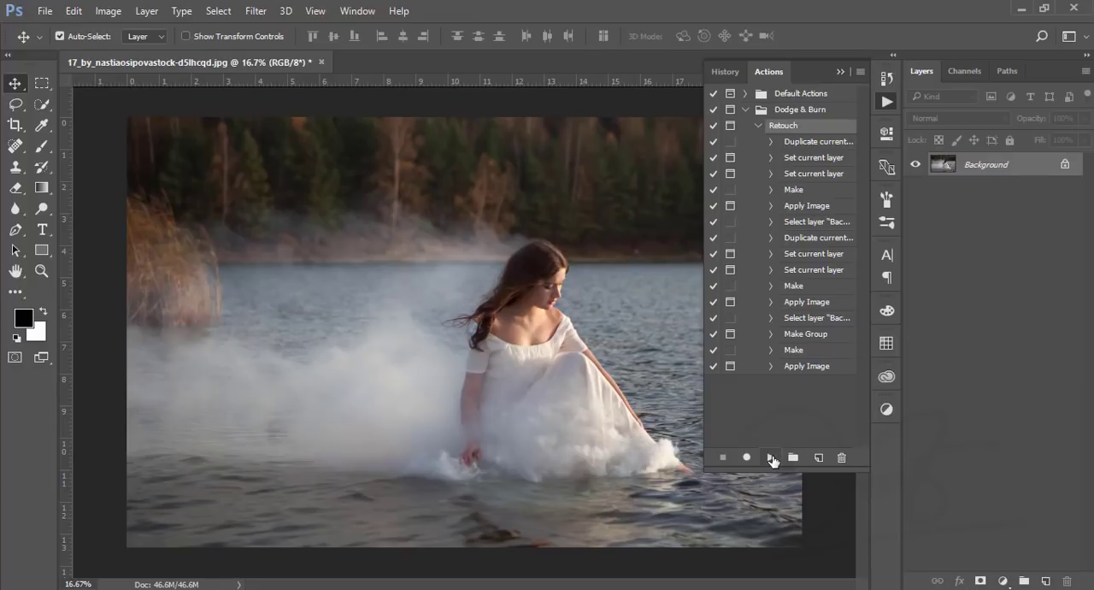
{"action": "left_click", "coordinate": [770, 458]}
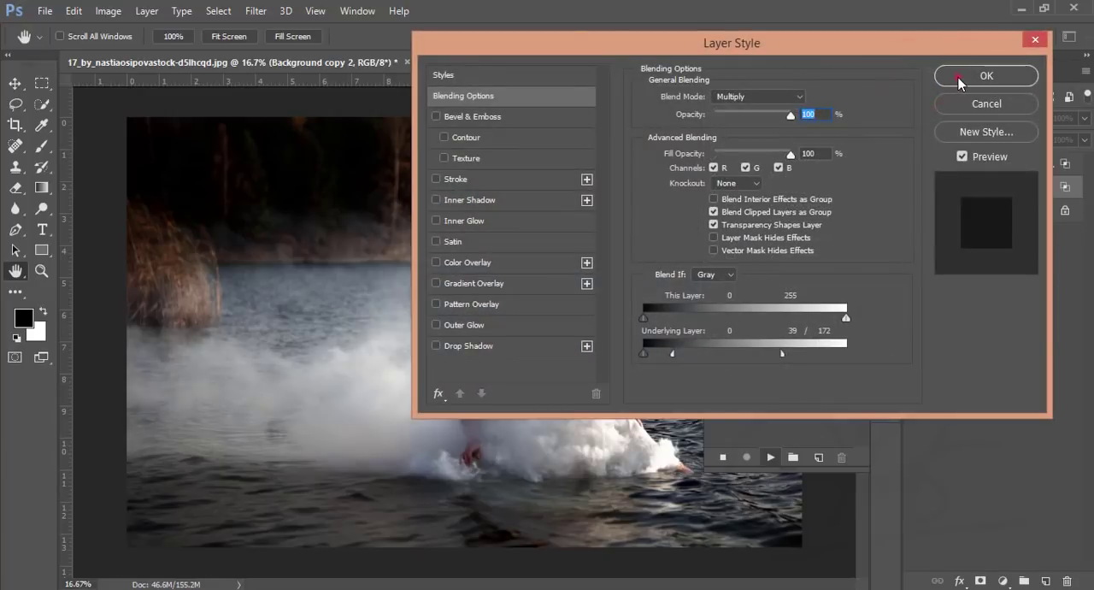
{"action": "left_click", "coordinate": [991, 75]}
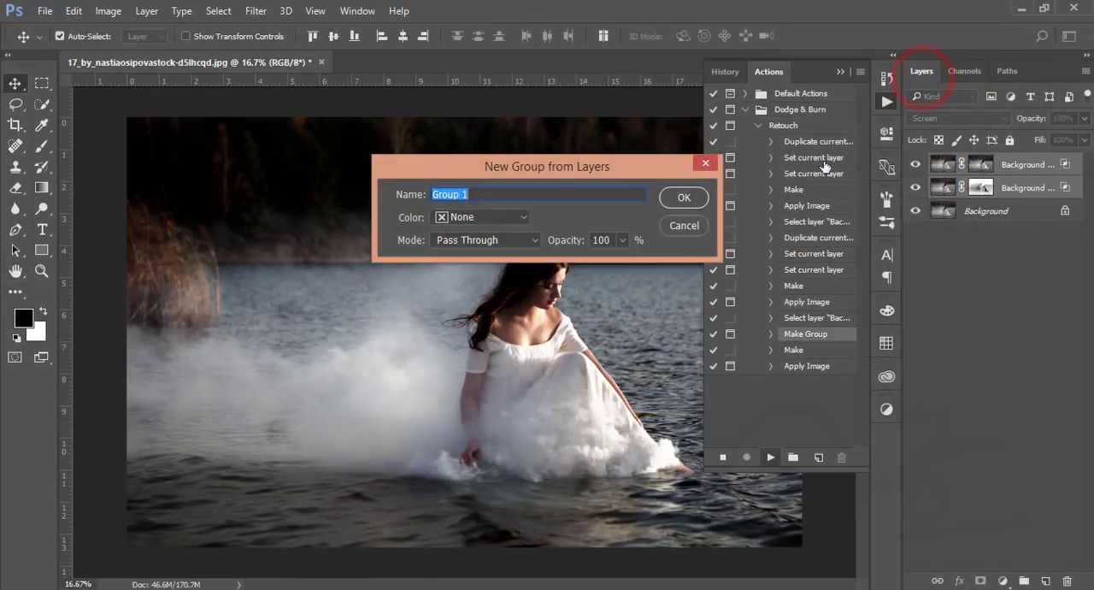
{"action": "left_click", "coordinate": [683, 198]}
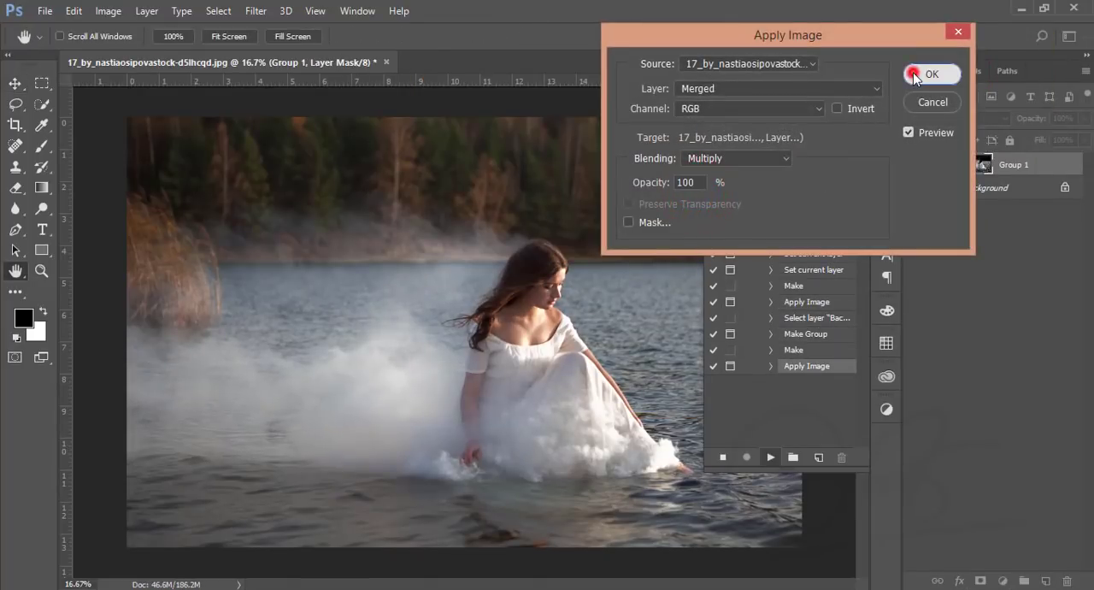
{"action": "left_click", "coordinate": [932, 74]}
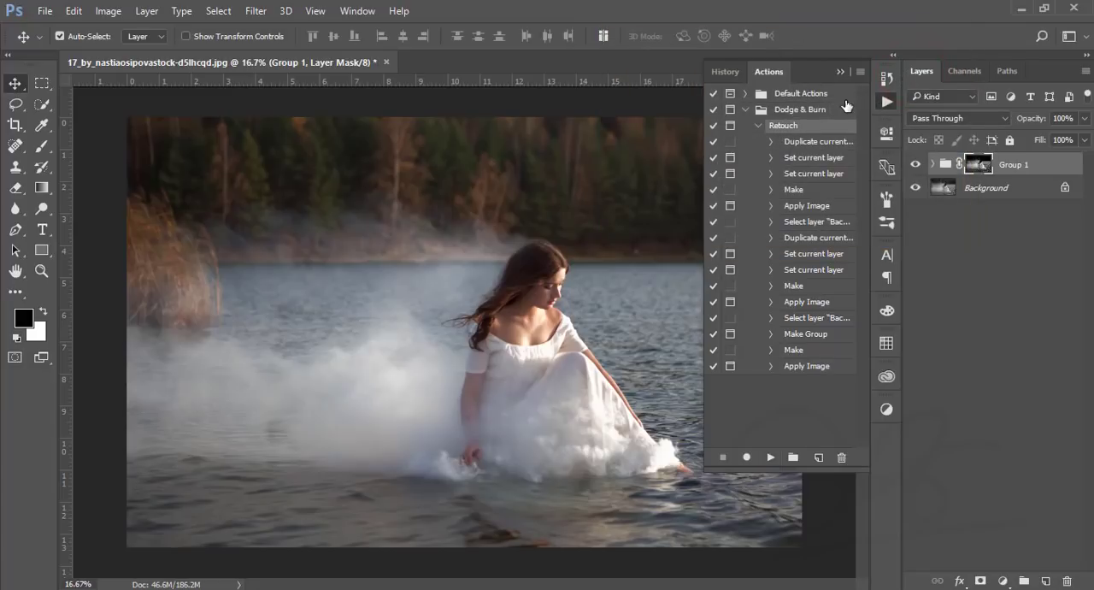
{"action": "left_click", "coordinate": [915, 163]}
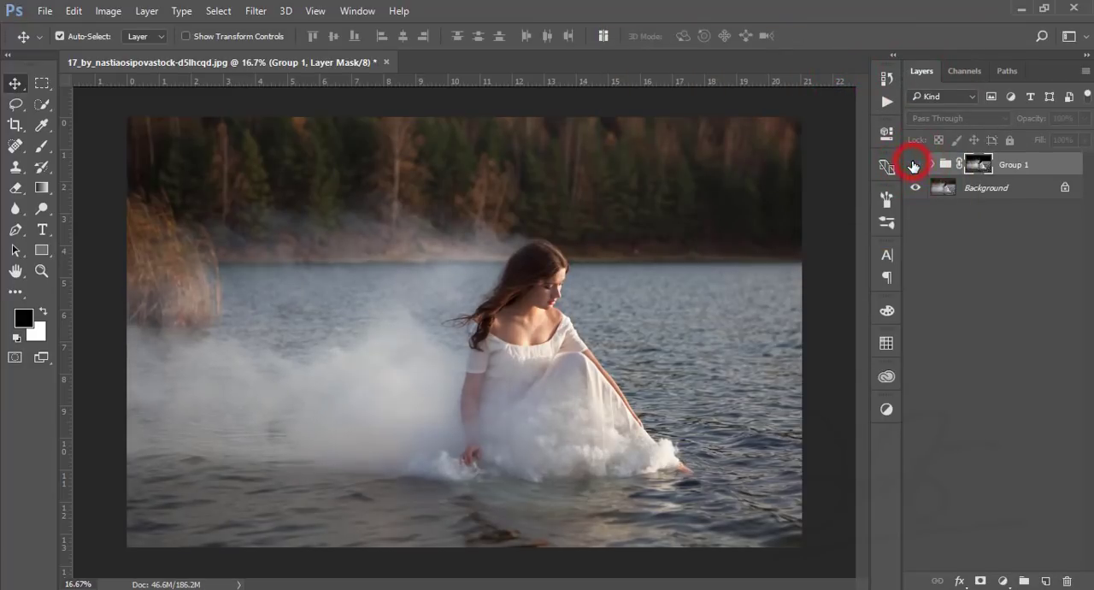
{"action": "left_click", "coordinate": [934, 163]}
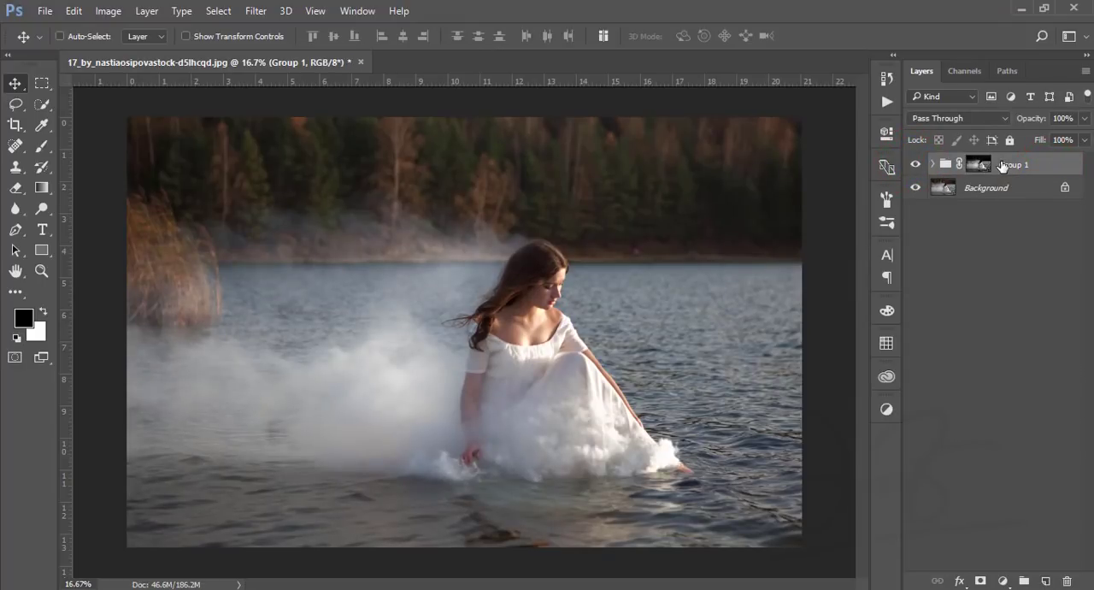
Stamp the visible layers into a new layer and open it in Camera Raw Filter.
{"action": "key", "text": "Ctrl+Shift+Alt+E"}
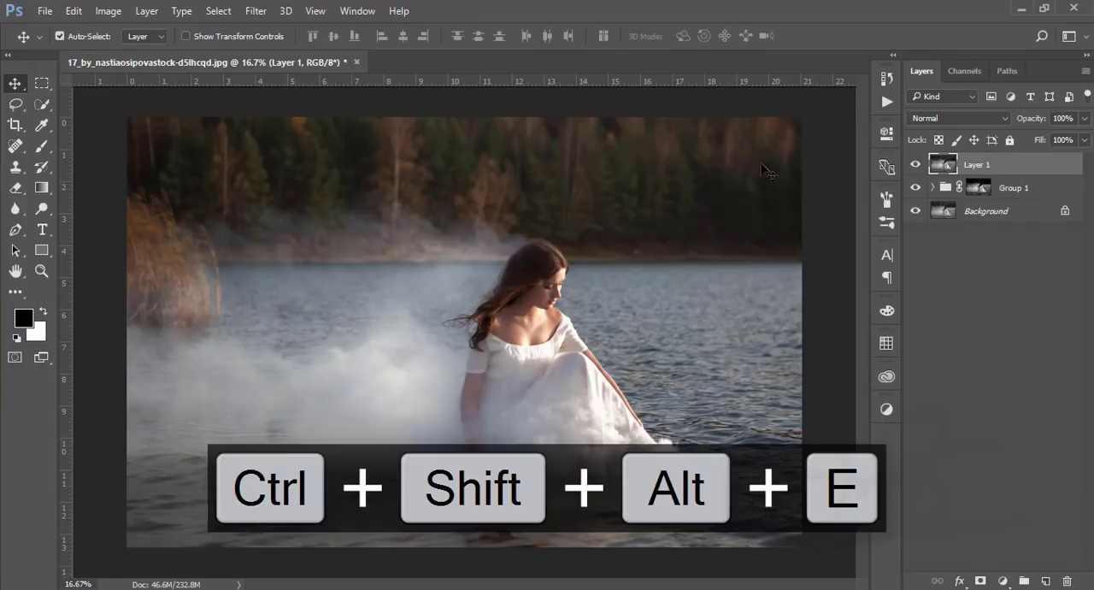
{"action": "left_click", "coordinate": [260, 10]}
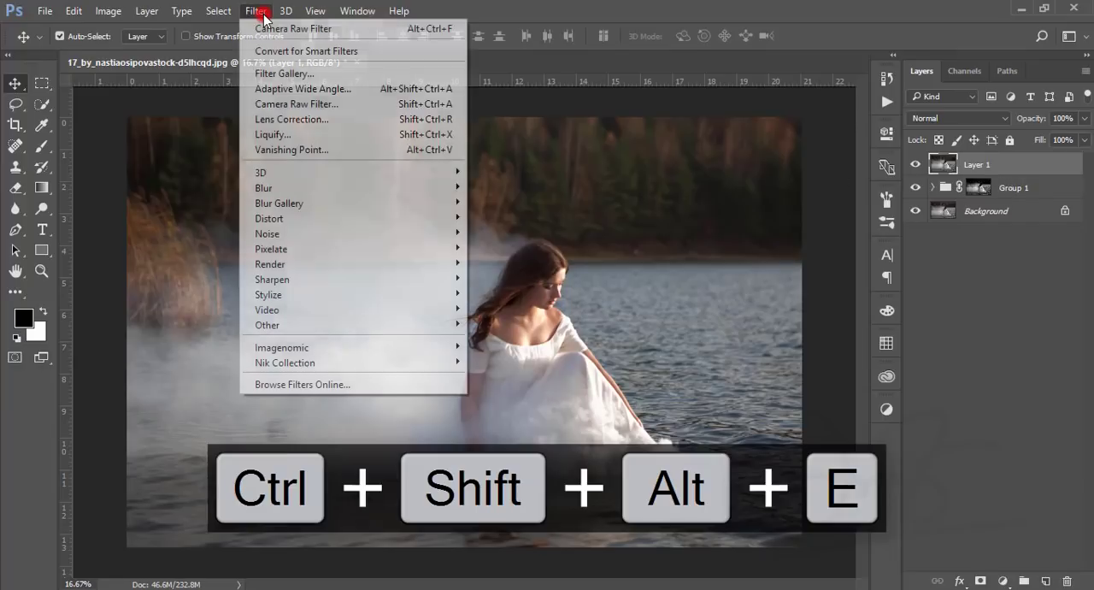
{"action": "left_click", "coordinate": [293, 28]}
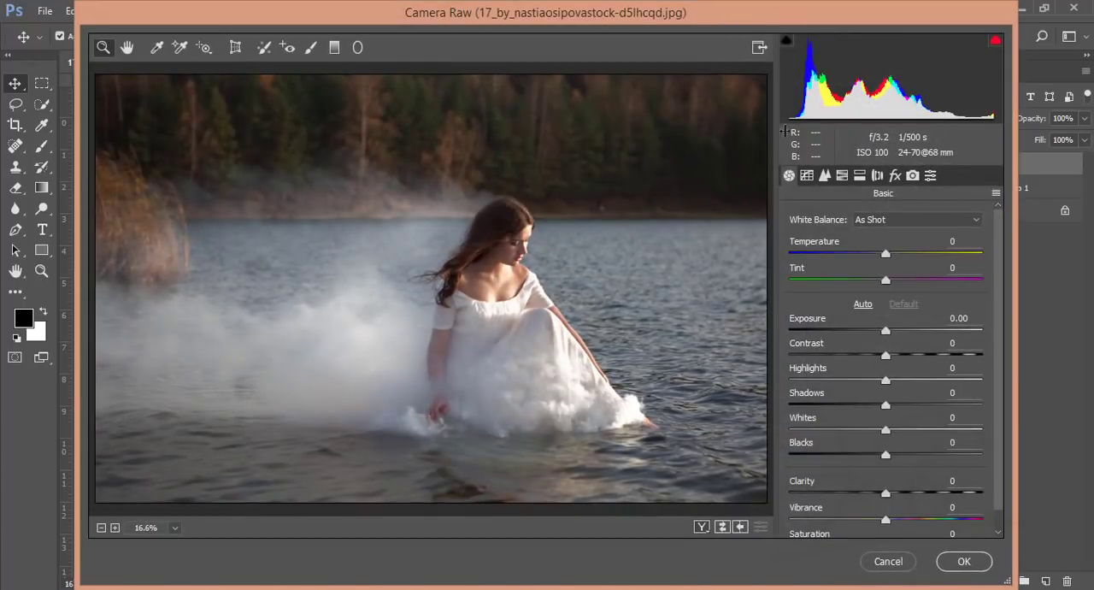
Set Camera Calibration primary hues: blue -48, green +9, red +27.
{"action": "left_click", "coordinate": [913, 175]}
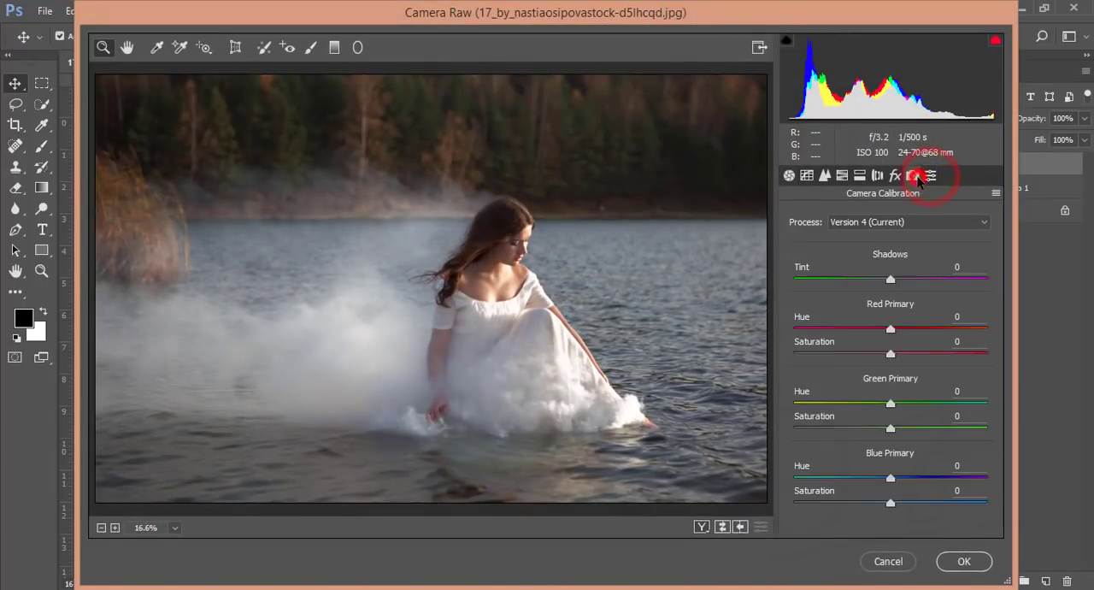
{"action": "left_click_drag", "start_coordinate": [890, 478], "coordinate": [851, 478]}
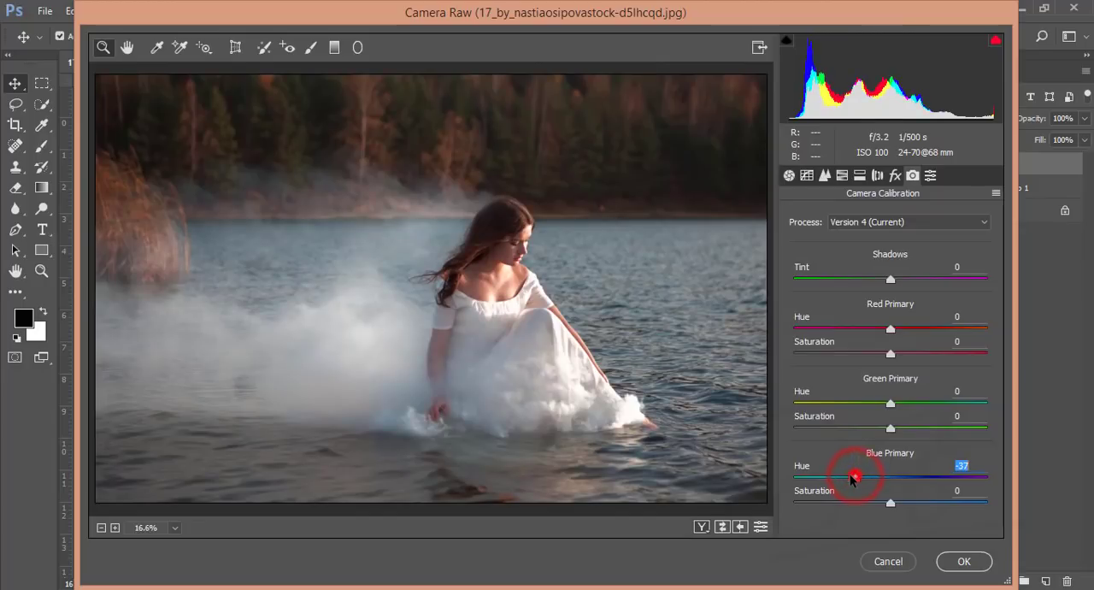
{"action": "left_click_drag", "start_coordinate": [855, 477], "coordinate": [844, 477]}
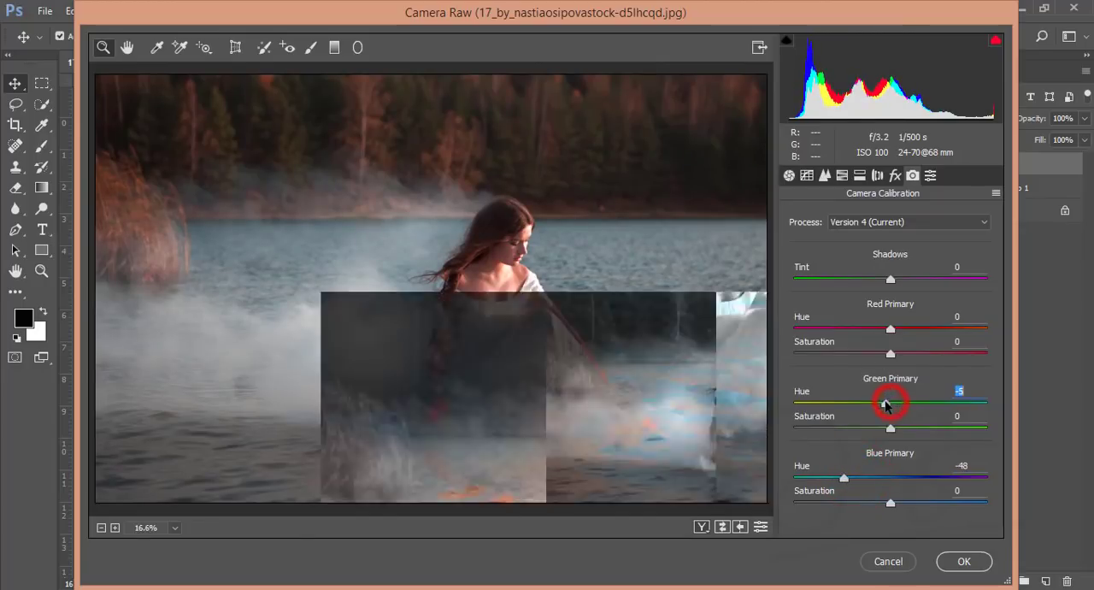
{"action": "left_click_drag", "start_coordinate": [890, 403], "coordinate": [893, 403]}
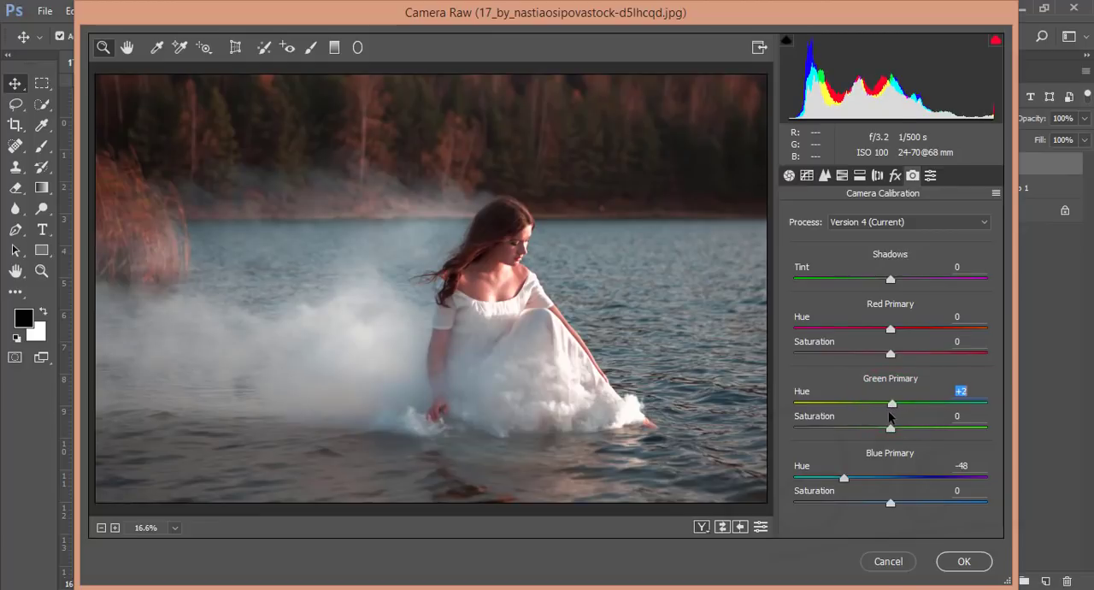
{"action": "left_click_drag", "start_coordinate": [893, 403], "coordinate": [913, 403]}
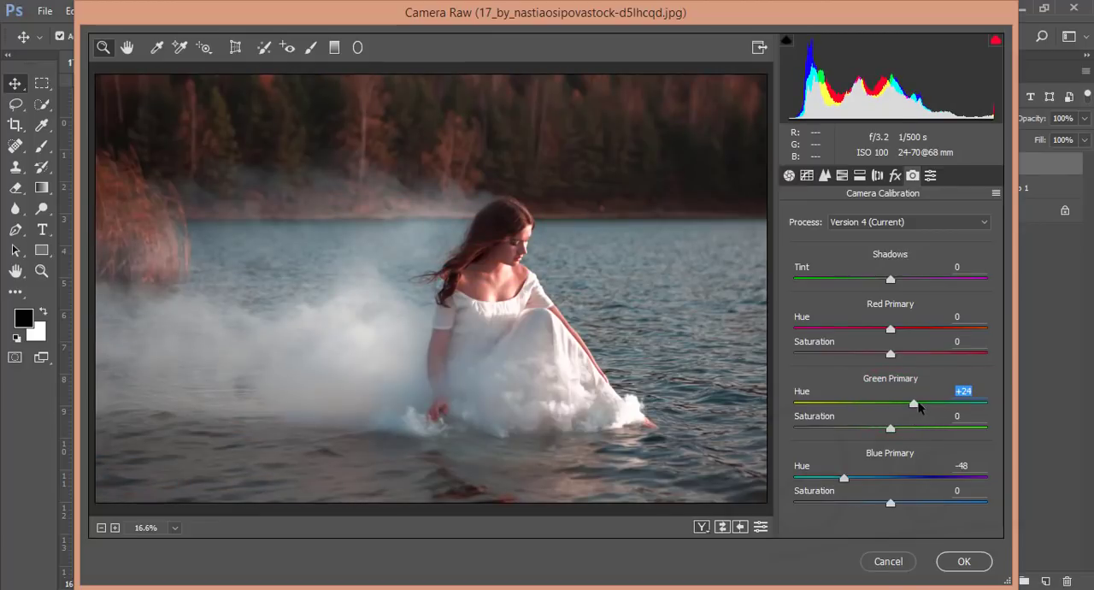
{"action": "left_click_drag", "start_coordinate": [912, 402], "coordinate": [945, 402]}
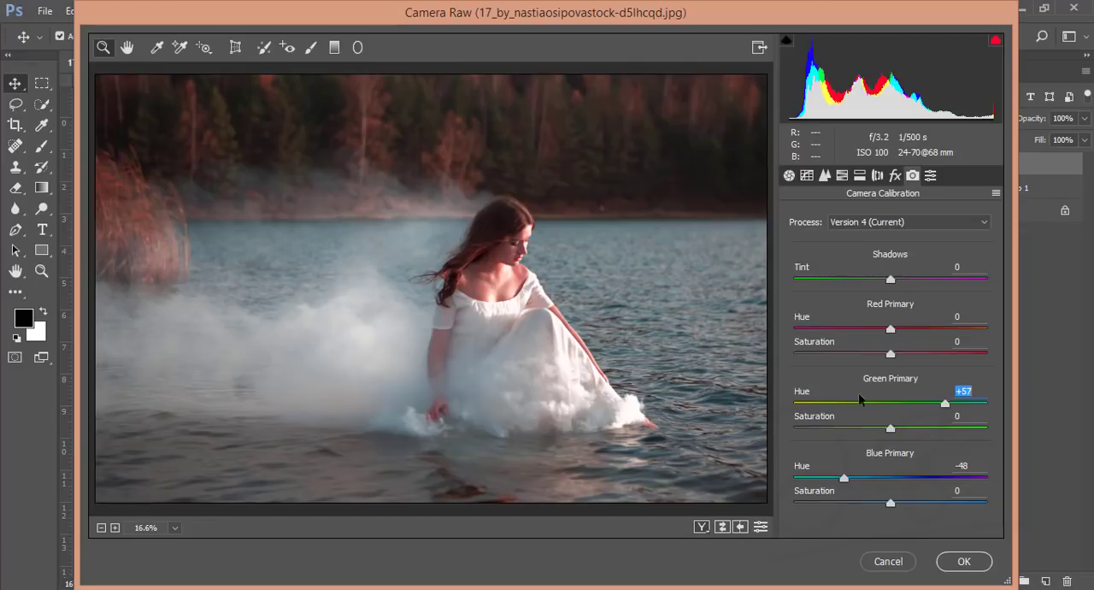
{"action": "left_click_drag", "start_coordinate": [945, 399], "coordinate": [900, 399]}
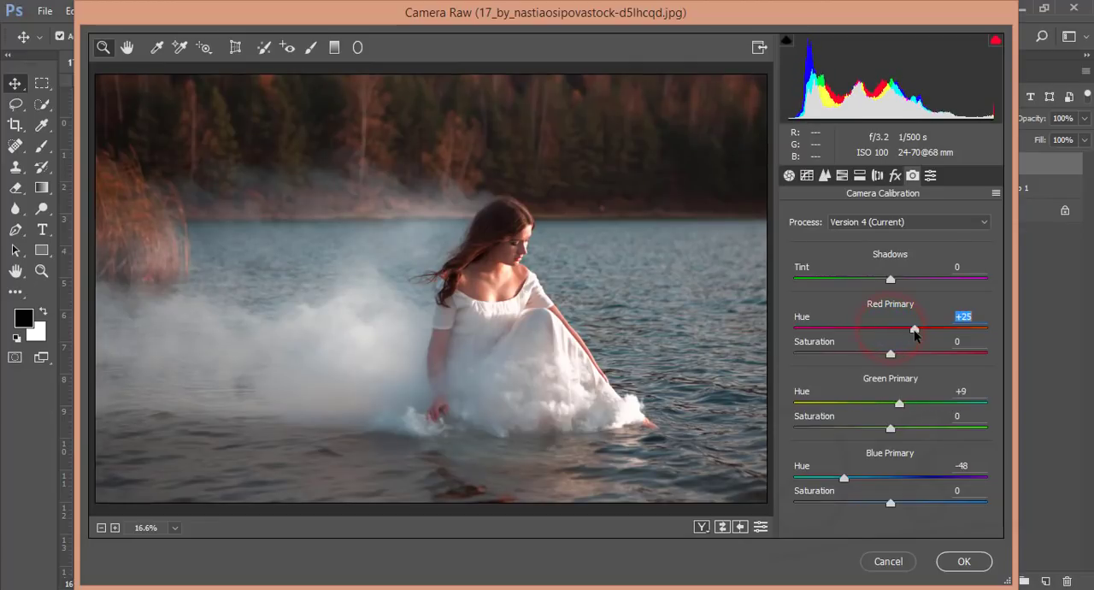
{"action": "left_click_drag", "start_coordinate": [913, 329], "coordinate": [917, 329]}
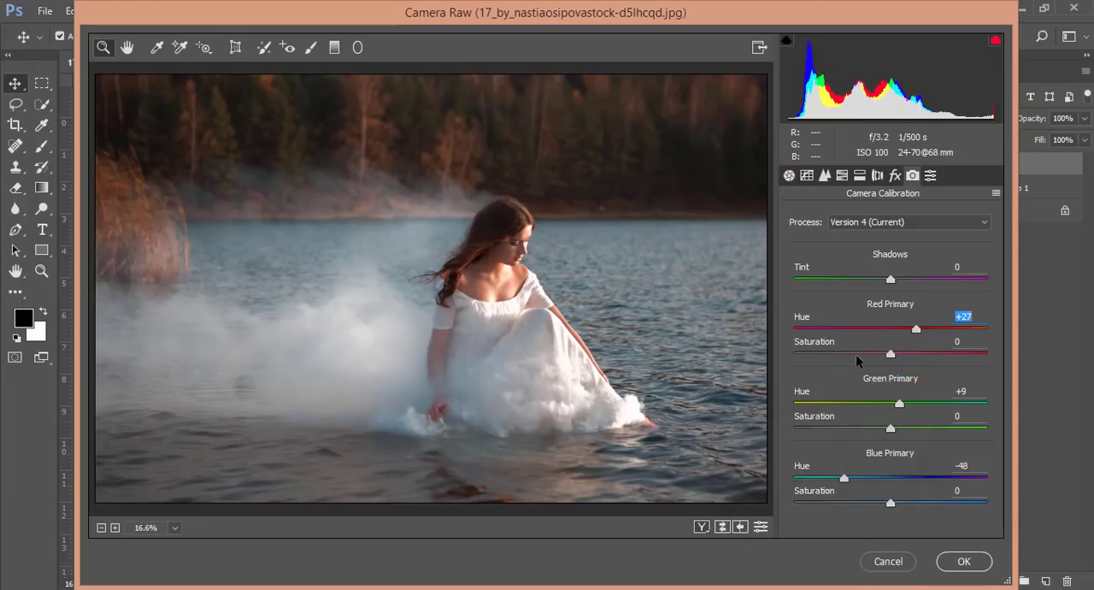
{"action": "mouse_move", "coordinate": [866, 216]}
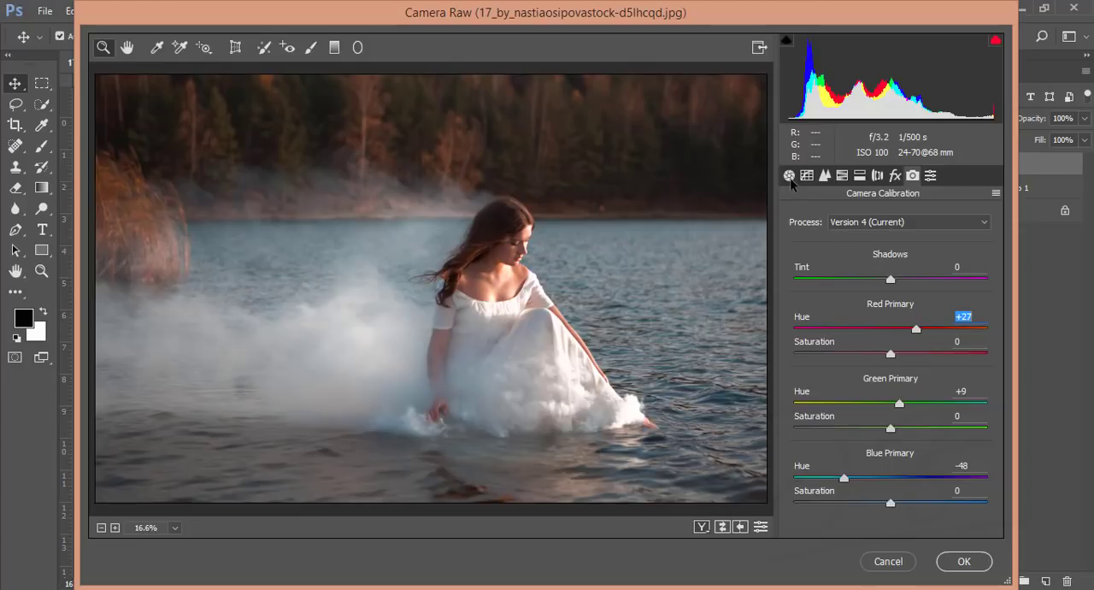
Set Basic tones to exposure -0.10, highlights -43, blacks -13 and clarity +7.
{"action": "left_click", "coordinate": [787, 175]}
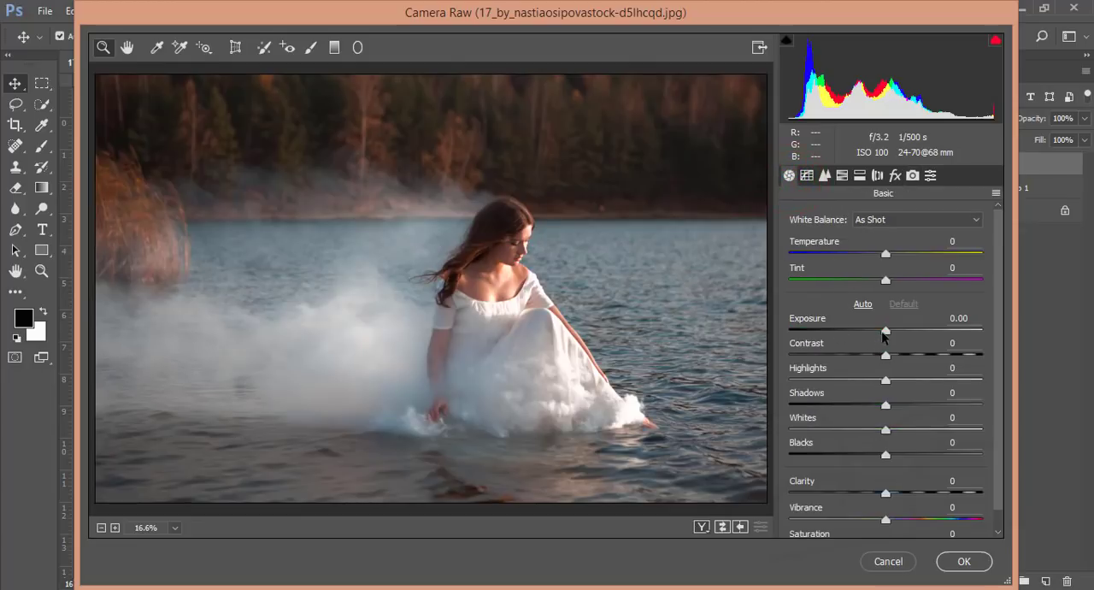
{"action": "left_click_drag", "start_coordinate": [886, 331], "coordinate": [884, 331]}
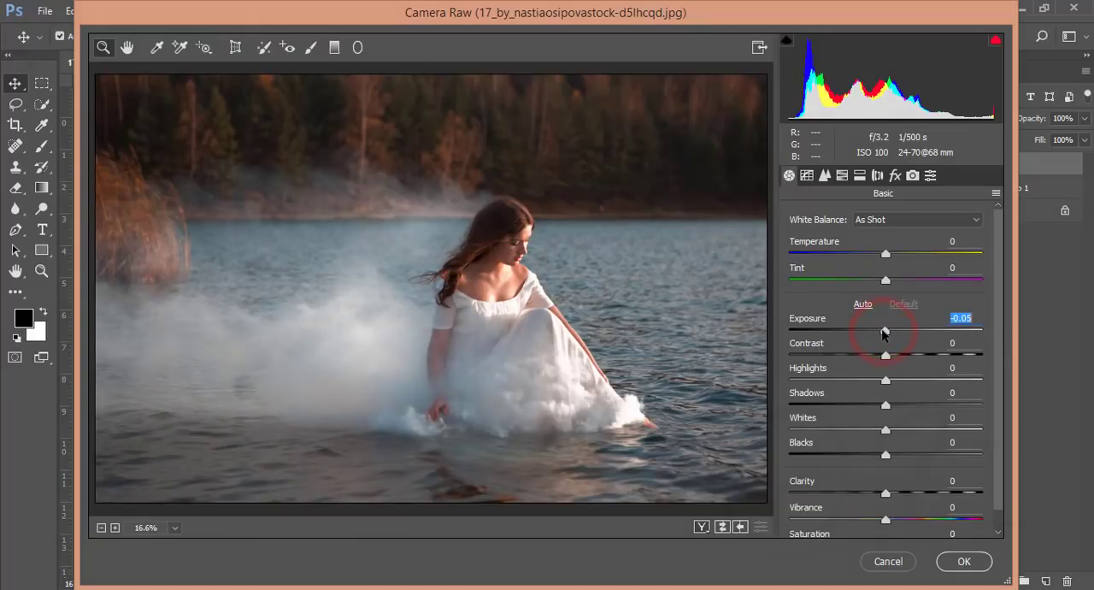
{"action": "left_click_drag", "start_coordinate": [885, 330], "coordinate": [883, 331]}
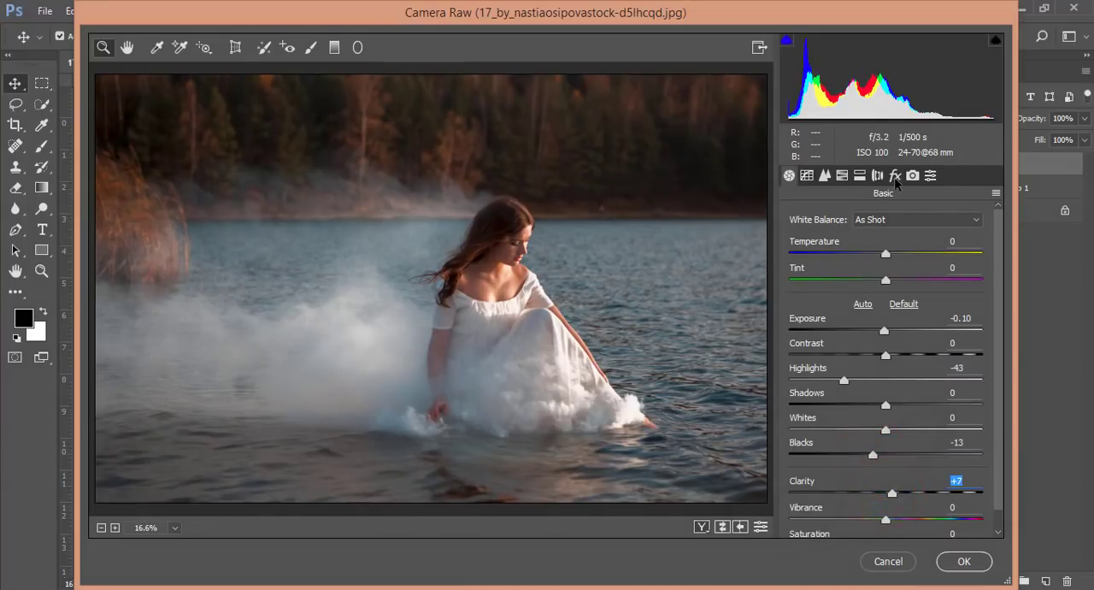
Apply a -8 post-crop vignette and try dehaze, leaving it at 0.
{"action": "left_click", "coordinate": [895, 175]}
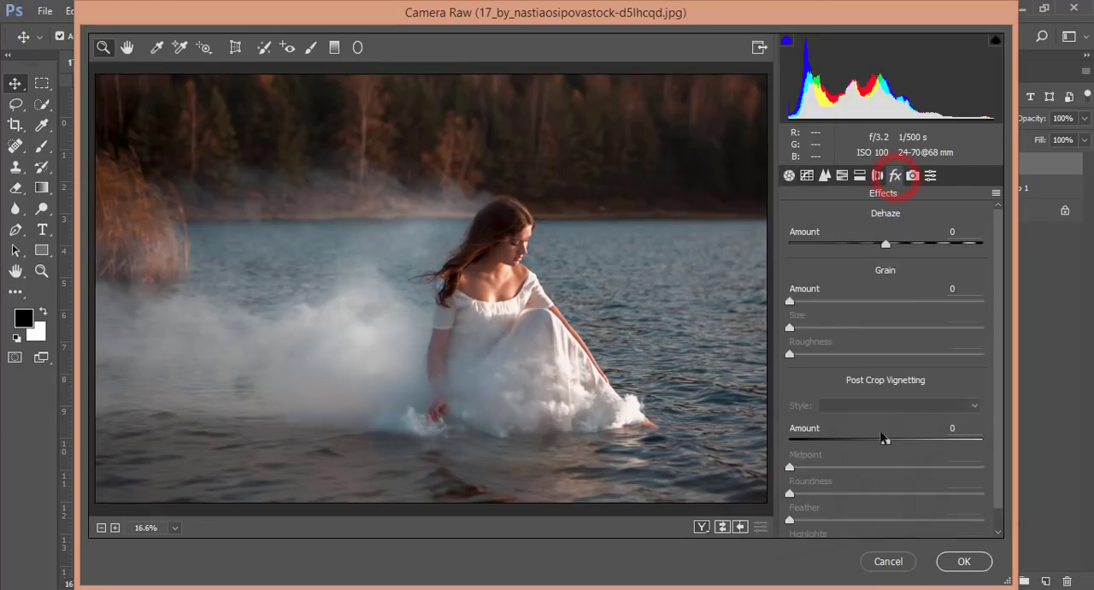
{"action": "left_click_drag", "start_coordinate": [884, 438], "coordinate": [870, 438]}
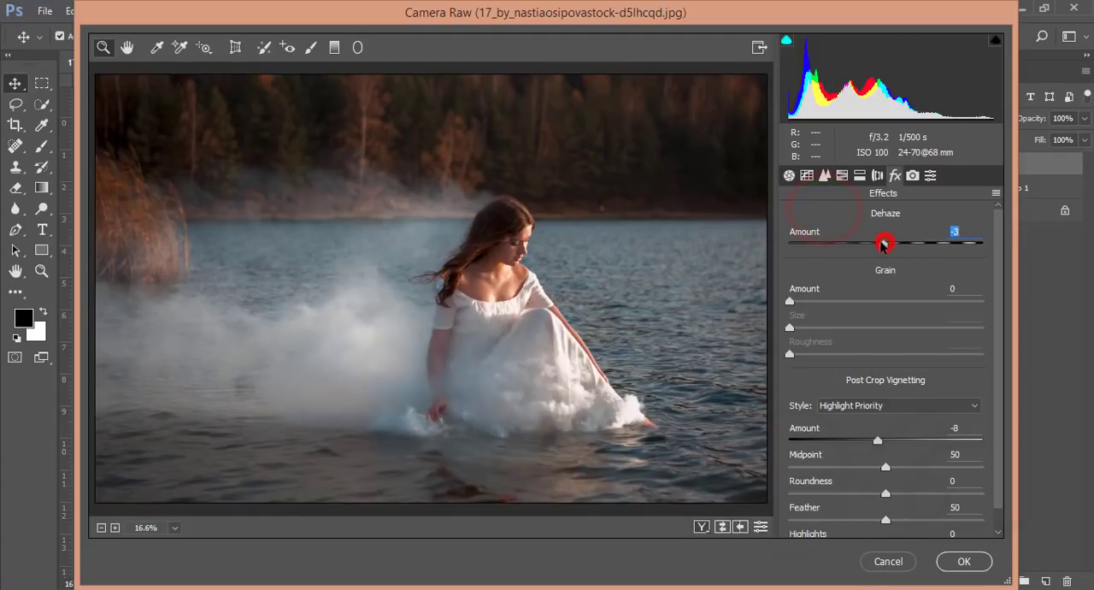
{"action": "left_click_drag", "start_coordinate": [885, 243], "coordinate": [886, 244]}
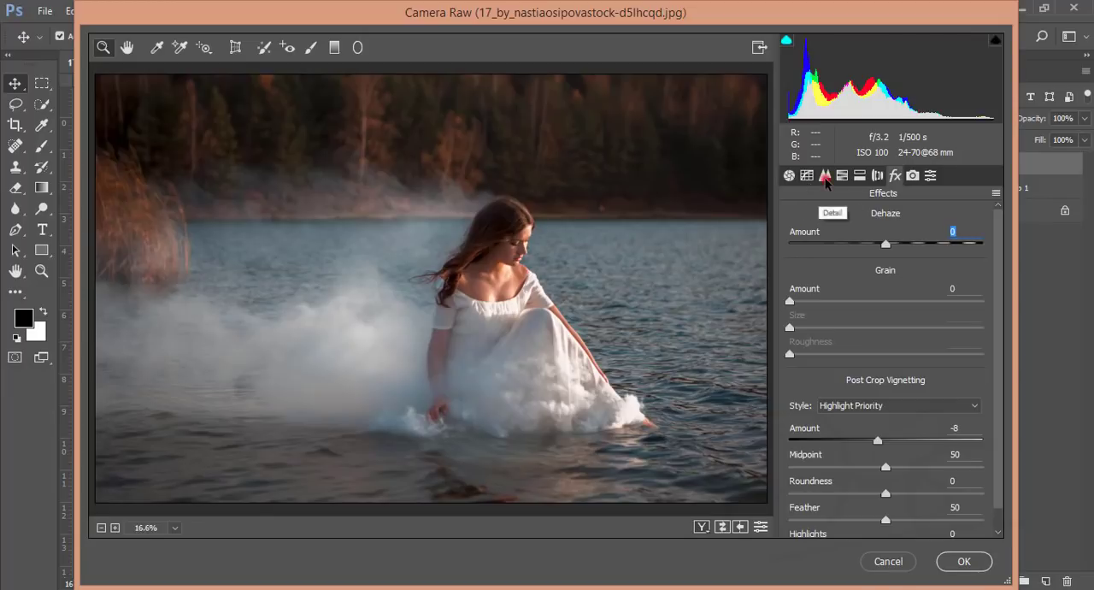
Set sharpening to 49 with noise reduction, then confirm the Camera Raw filter.
{"action": "left_click", "coordinate": [825, 176]}
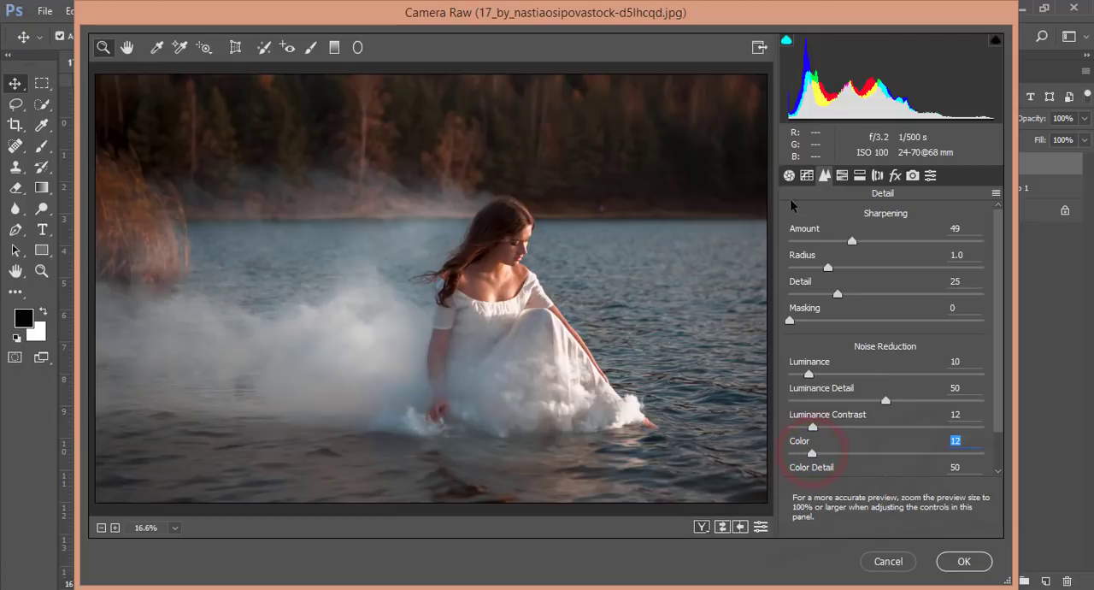
{"action": "left_click", "coordinate": [788, 175]}
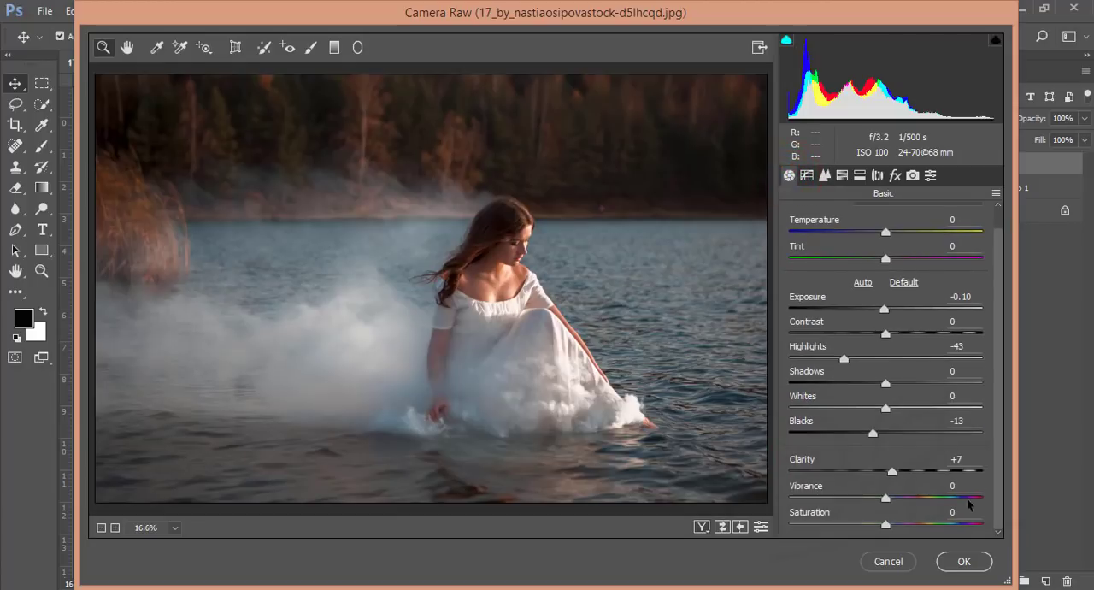
{"action": "left_click", "coordinate": [965, 561]}
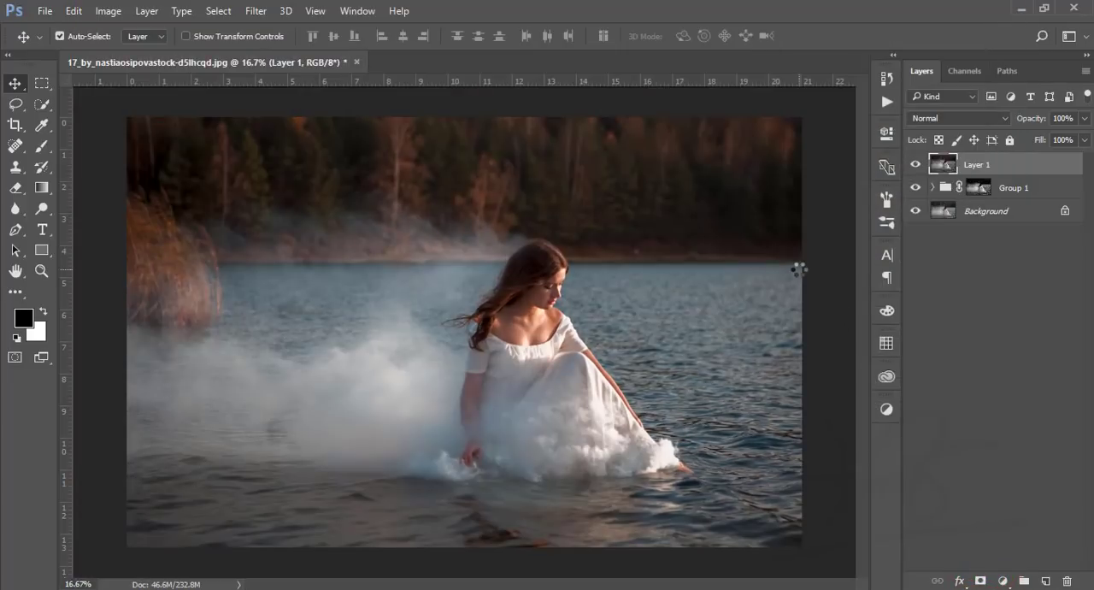
{"action": "left_click", "coordinate": [915, 163]}
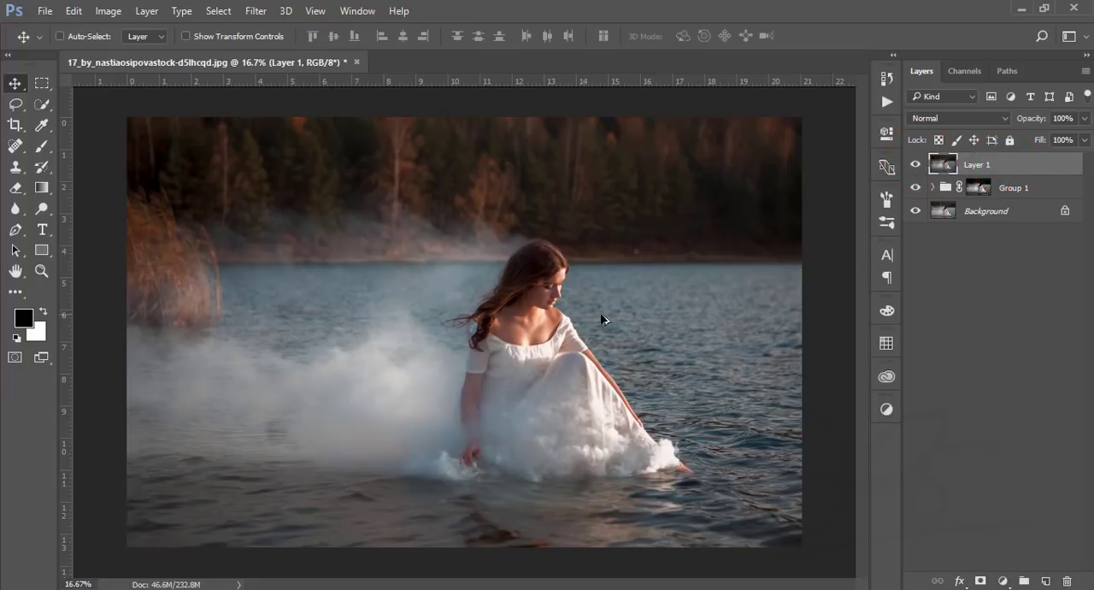
{"action": "key", "text": "Ctrl+-"}
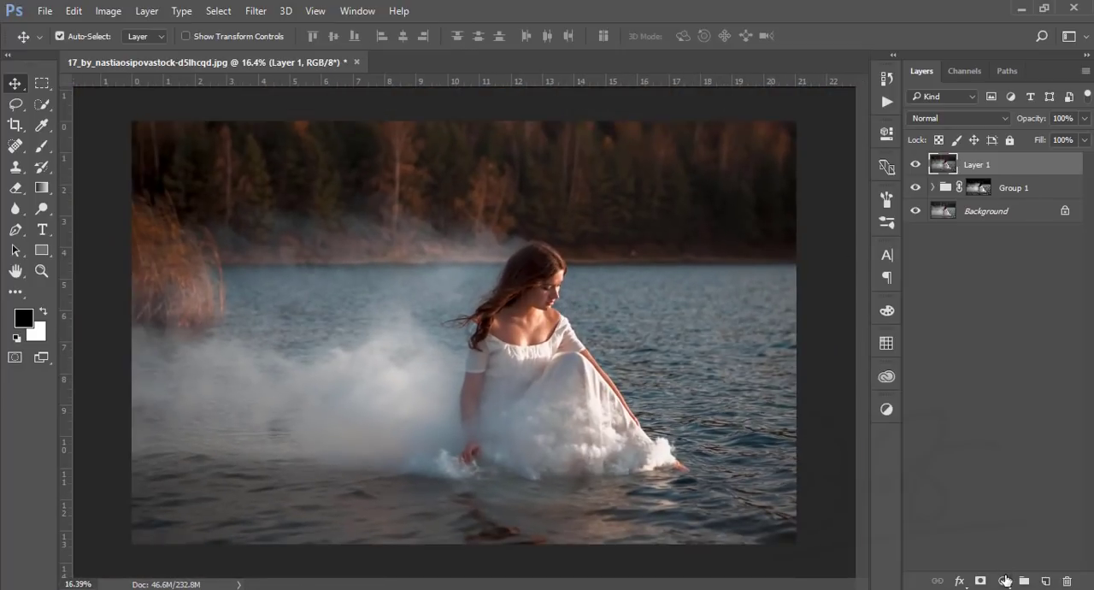
Add a FoggyNight Color Lookup layer and lower its opacity to 35%.
{"action": "left_click", "coordinate": [1005, 581]}
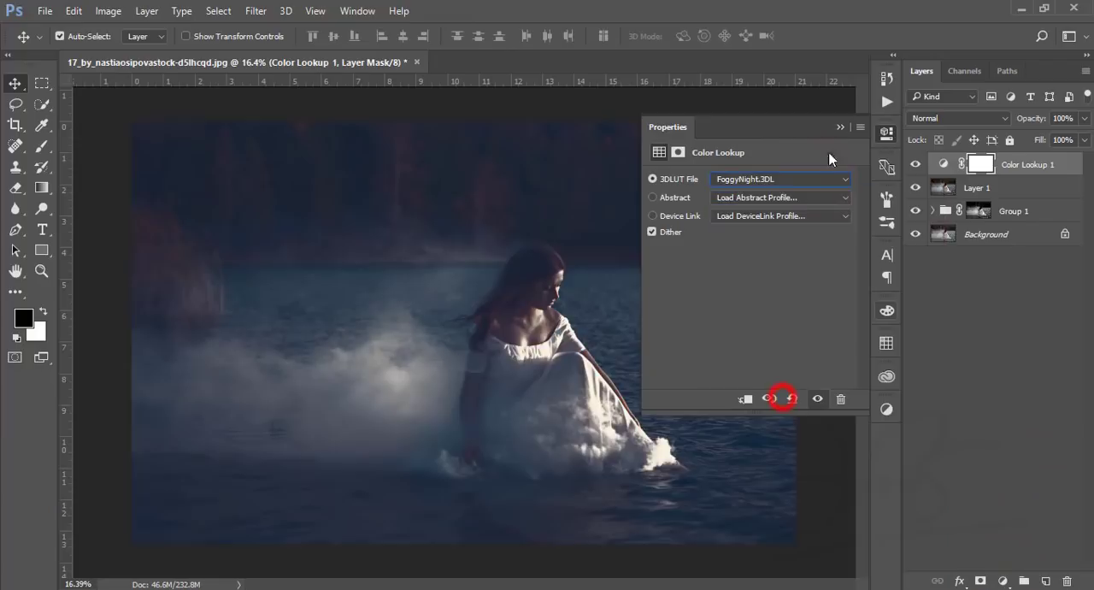
{"action": "left_click", "coordinate": [860, 126]}
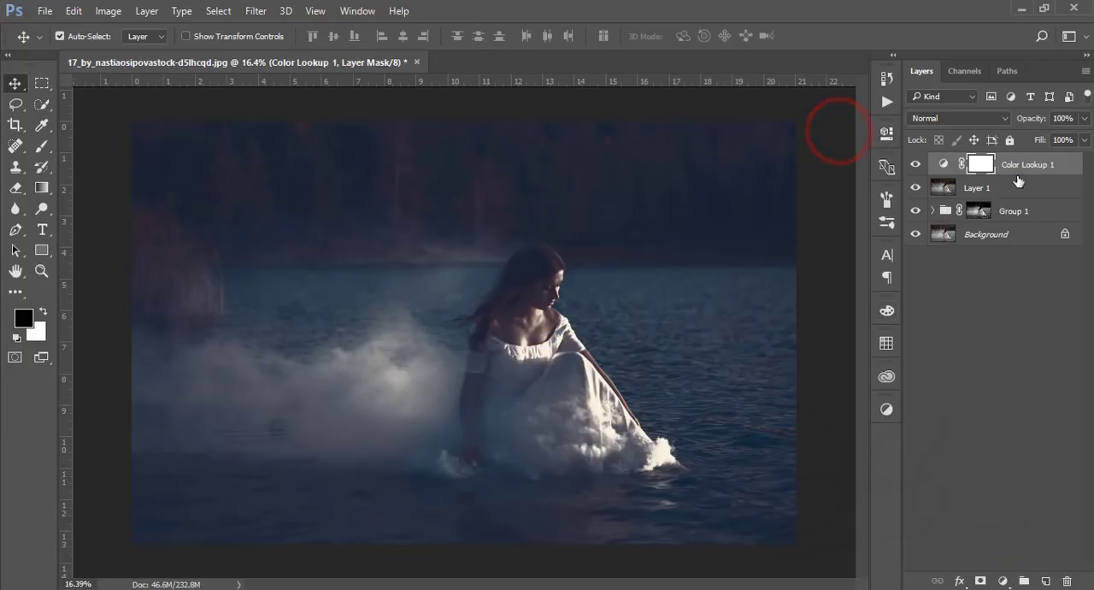
{"action": "left_click_drag", "start_coordinate": [1063, 118], "coordinate": [1041, 139]}
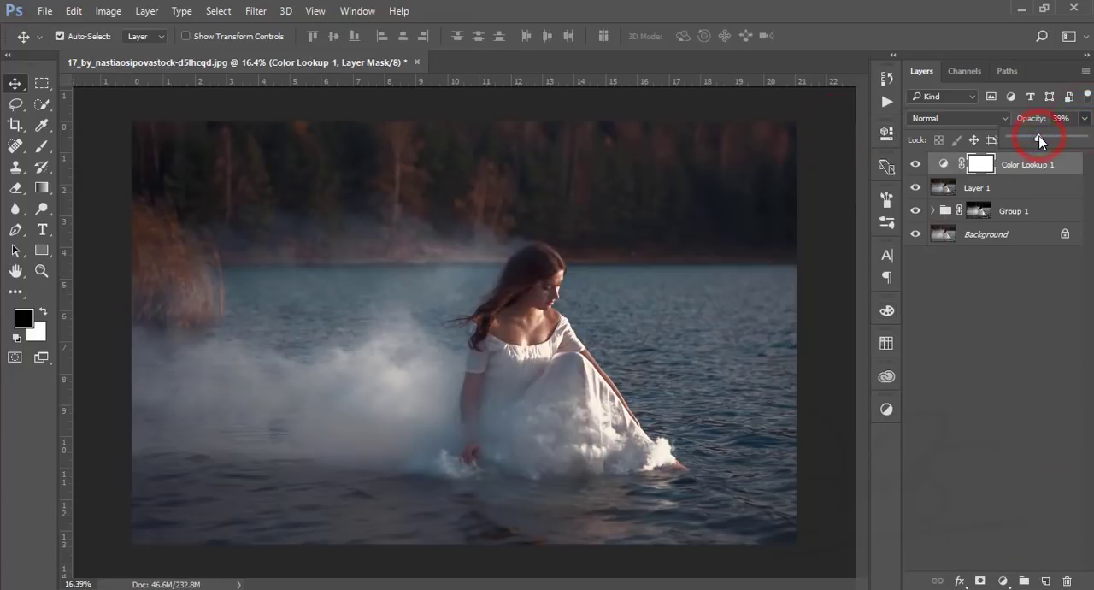
{"action": "left_click_drag", "start_coordinate": [1039, 137], "coordinate": [1035, 136]}
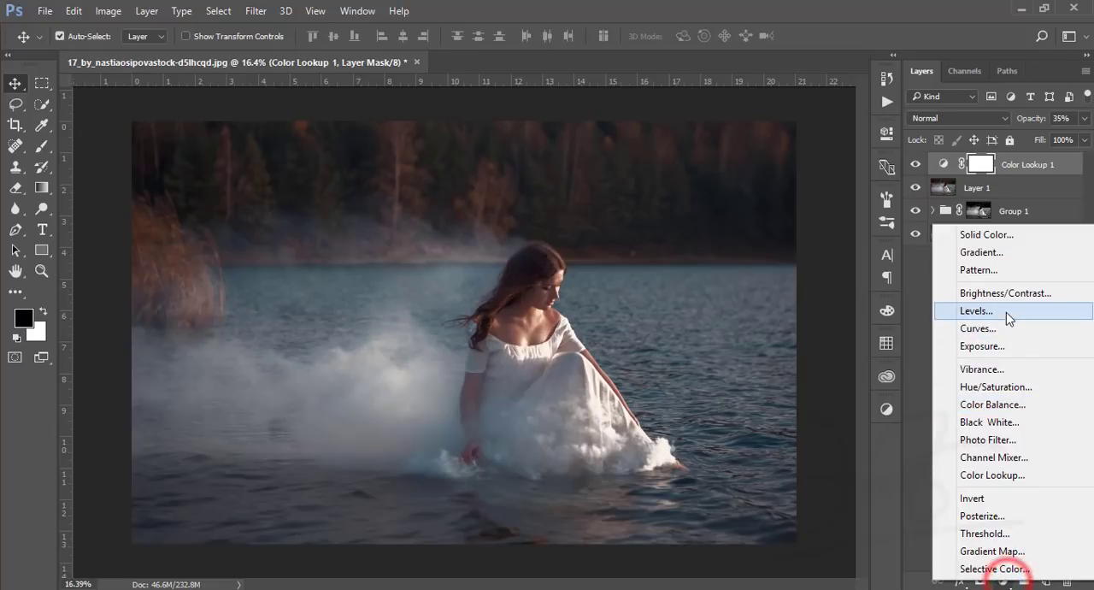
Add a Curves layer and bend the RGB curve to reshape the midtones.
{"action": "left_click", "coordinate": [978, 327]}
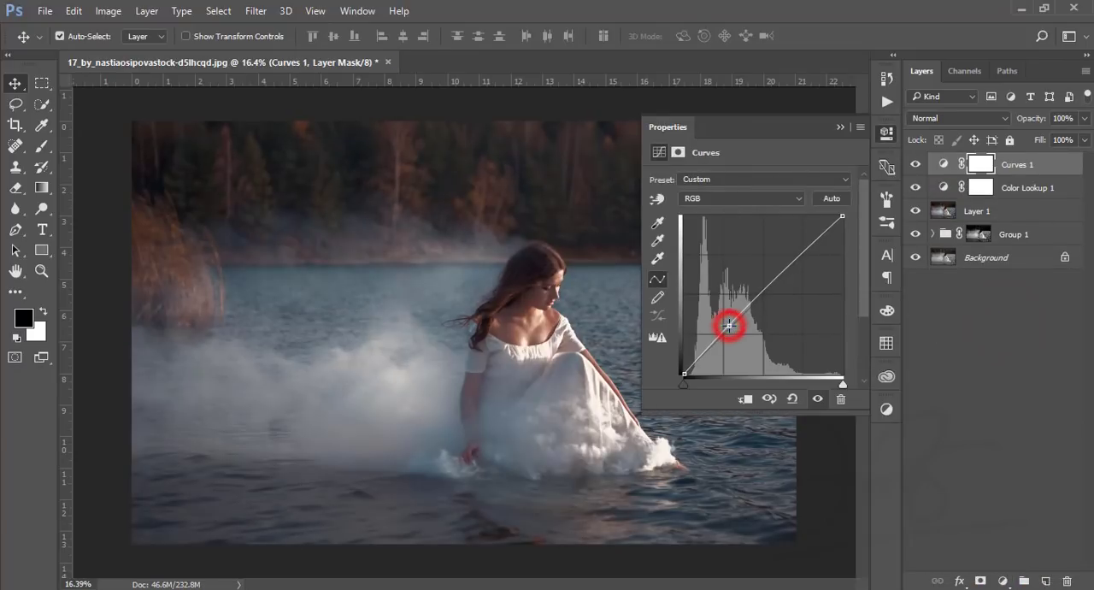
{"action": "left_click_drag", "start_coordinate": [729, 325], "coordinate": [684, 376]}
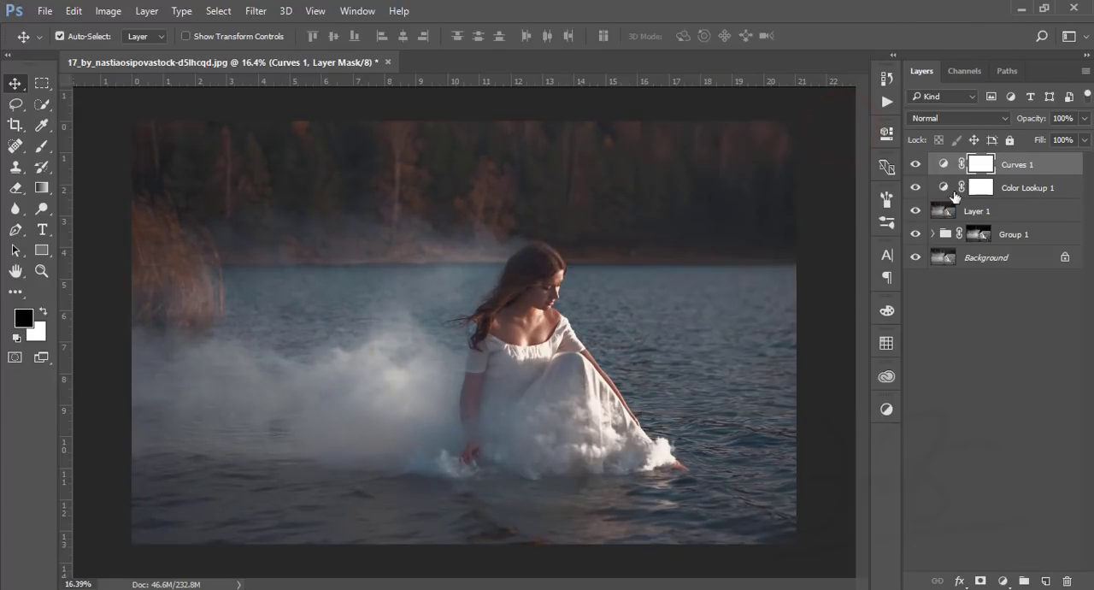
{"action": "left_click", "coordinate": [1028, 187]}
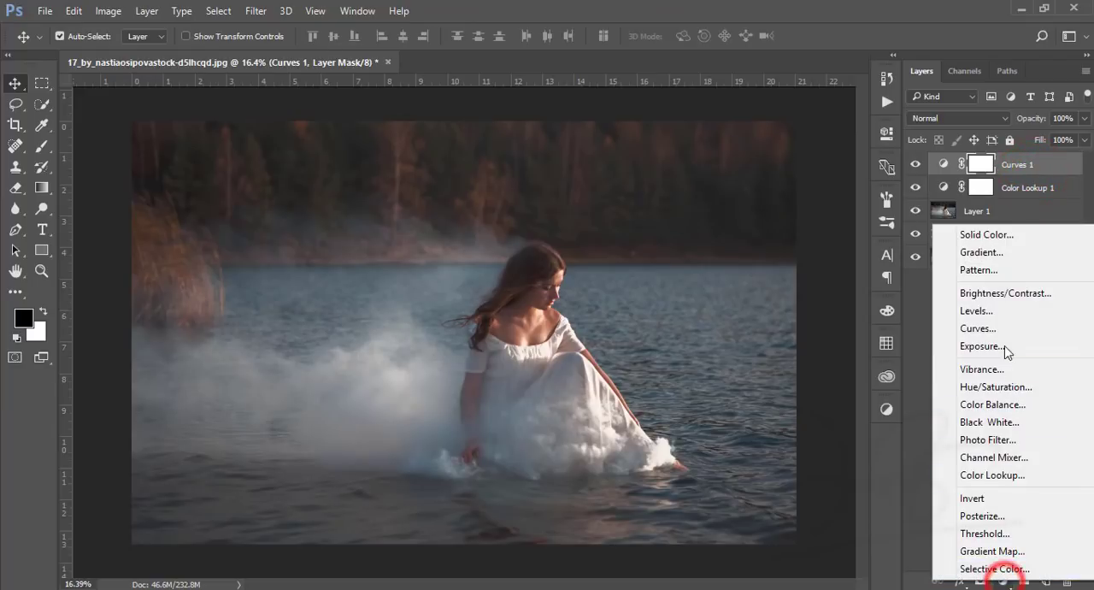
Add a Levels layer with black input at 10, then group the adjustment layers.
{"action": "left_click", "coordinate": [976, 310]}
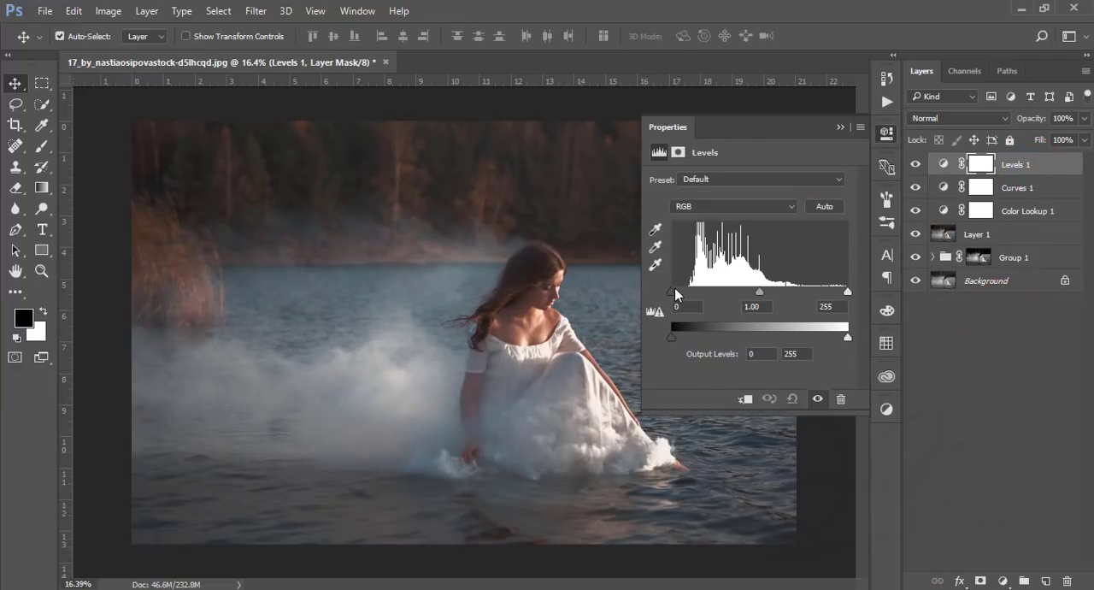
{"action": "left_click_drag", "start_coordinate": [670, 292], "coordinate": [679, 291]}
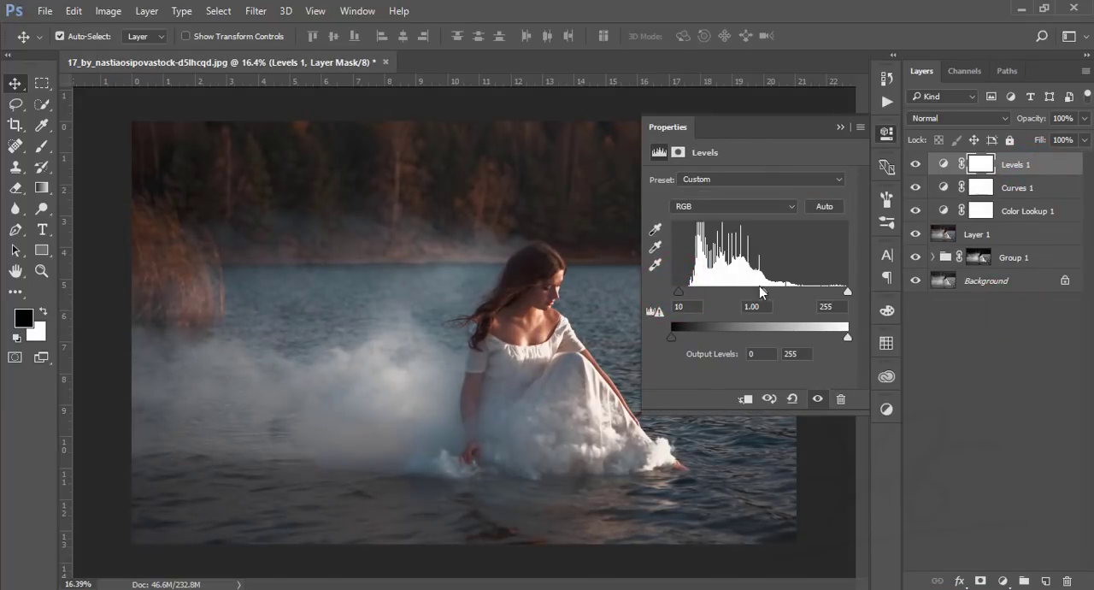
{"action": "left_click_drag", "start_coordinate": [761, 291], "coordinate": [757, 292]}
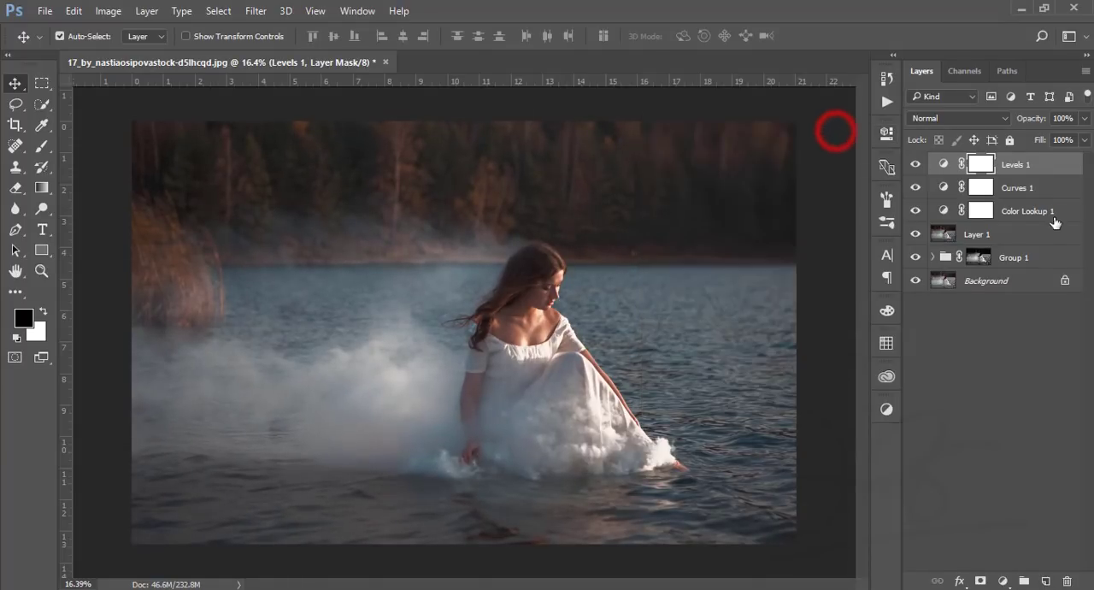
{"action": "key", "text": "Ctrl+G"}
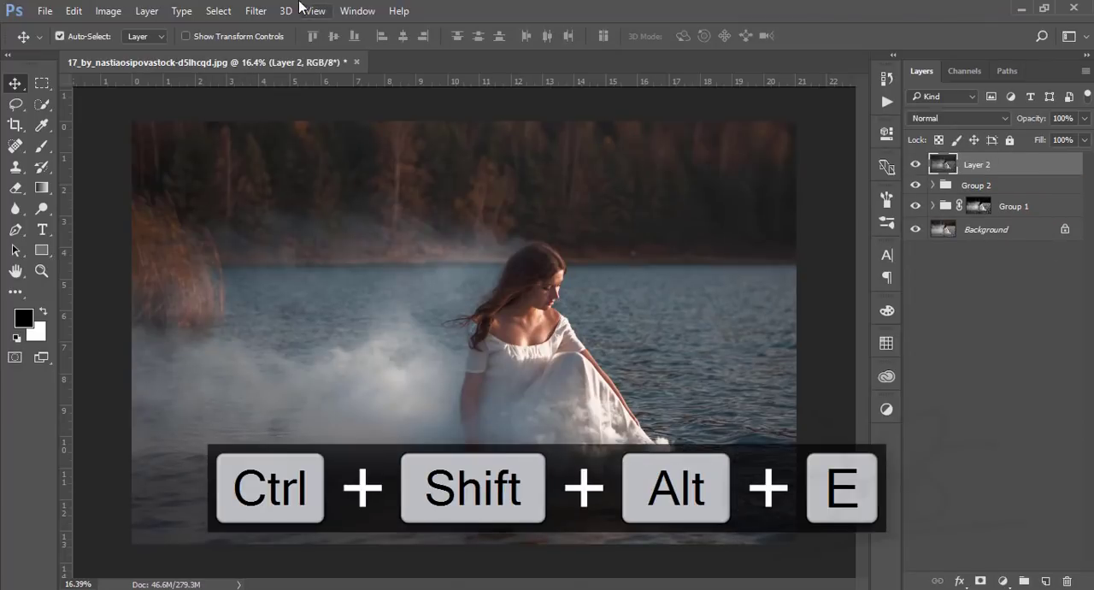
Launch Color Efex Pro 4 from the Filter menu on the merged layer.
{"action": "left_click", "coordinate": [254, 11]}
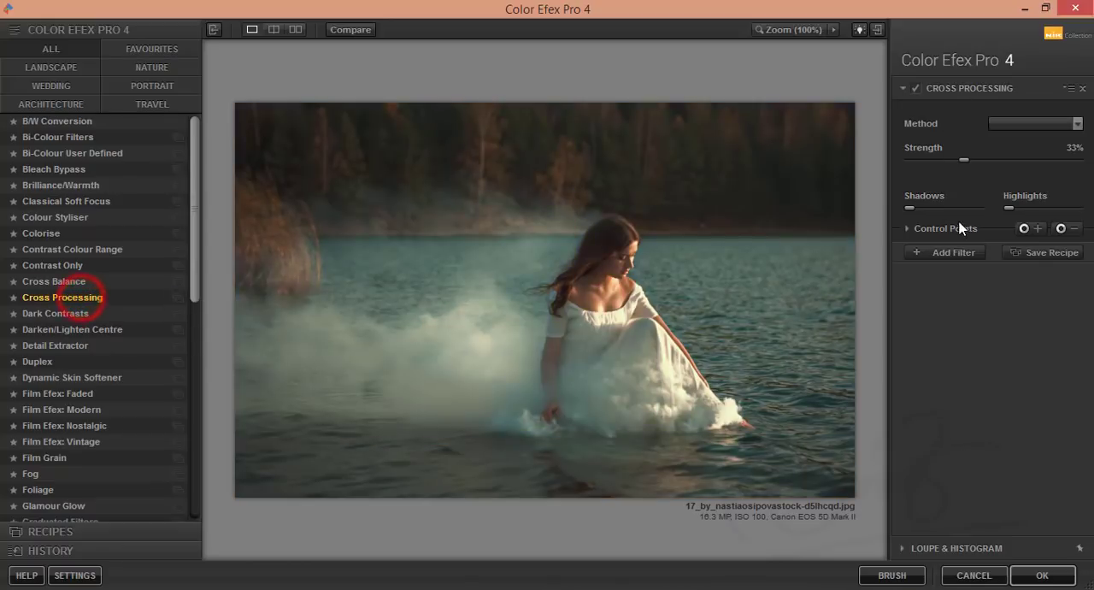
Preview Cross Processing methods L02, T04 and C01, then apply L05 at 33%.
{"action": "left_click", "coordinate": [1081, 123]}
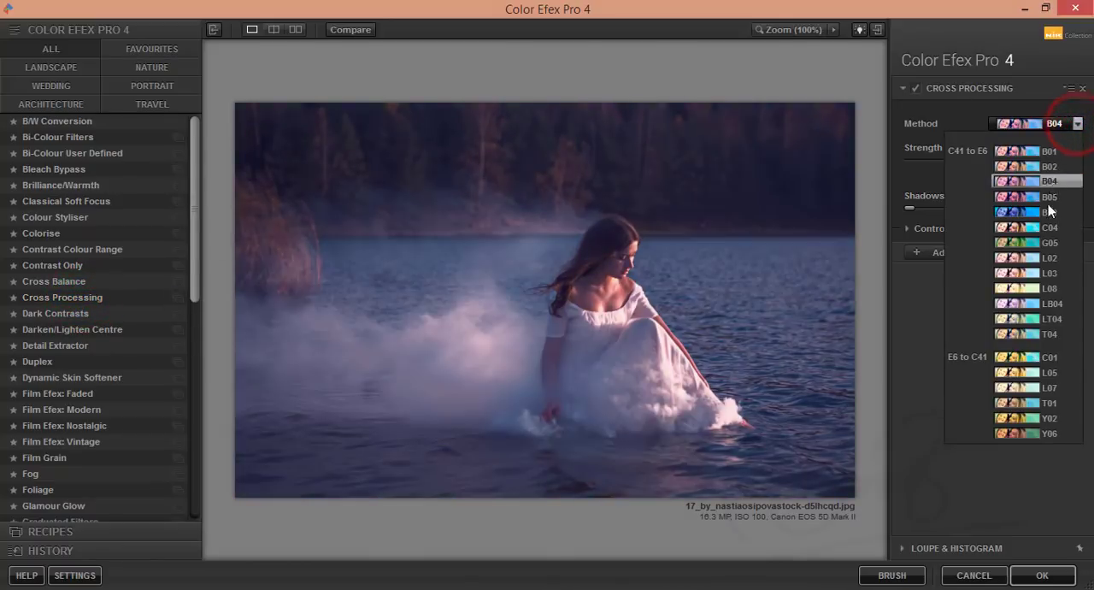
{"action": "left_click", "coordinate": [1049, 258]}
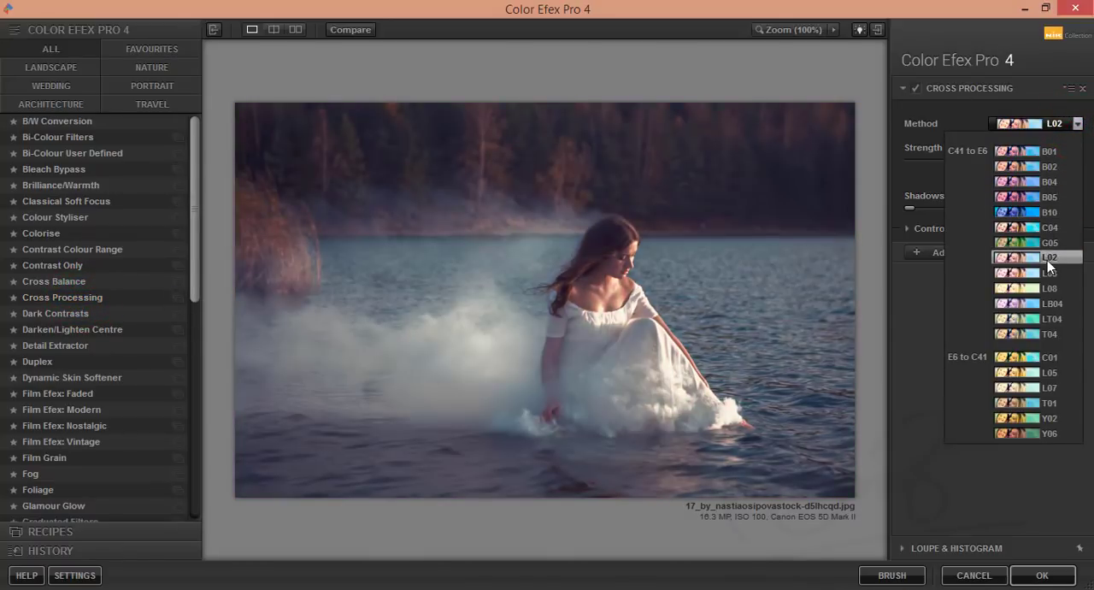
{"action": "left_click", "coordinate": [1047, 335]}
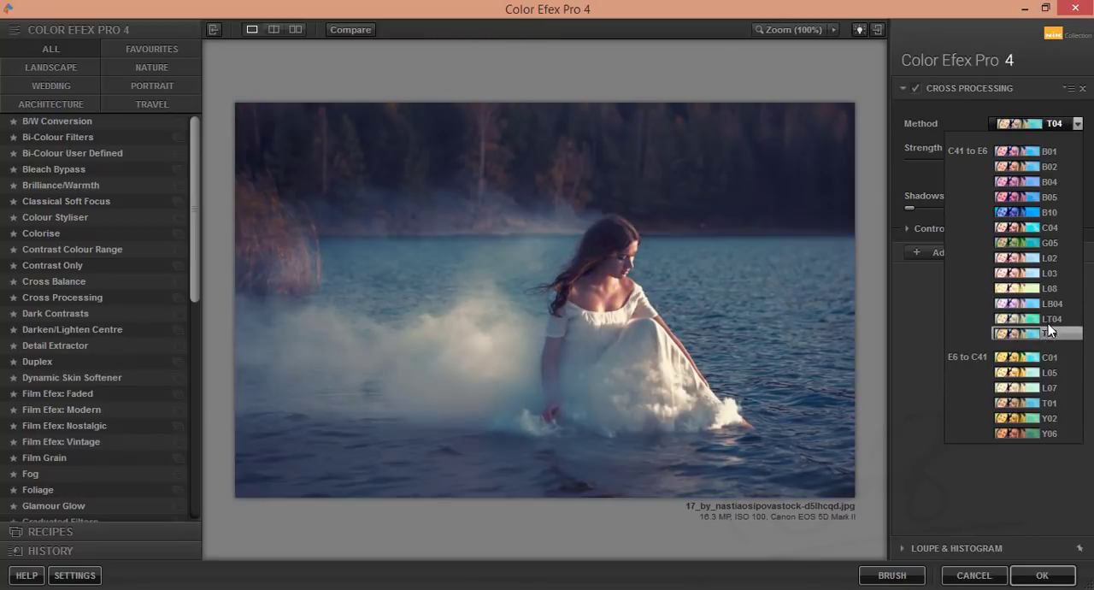
{"action": "left_click", "coordinate": [1030, 318]}
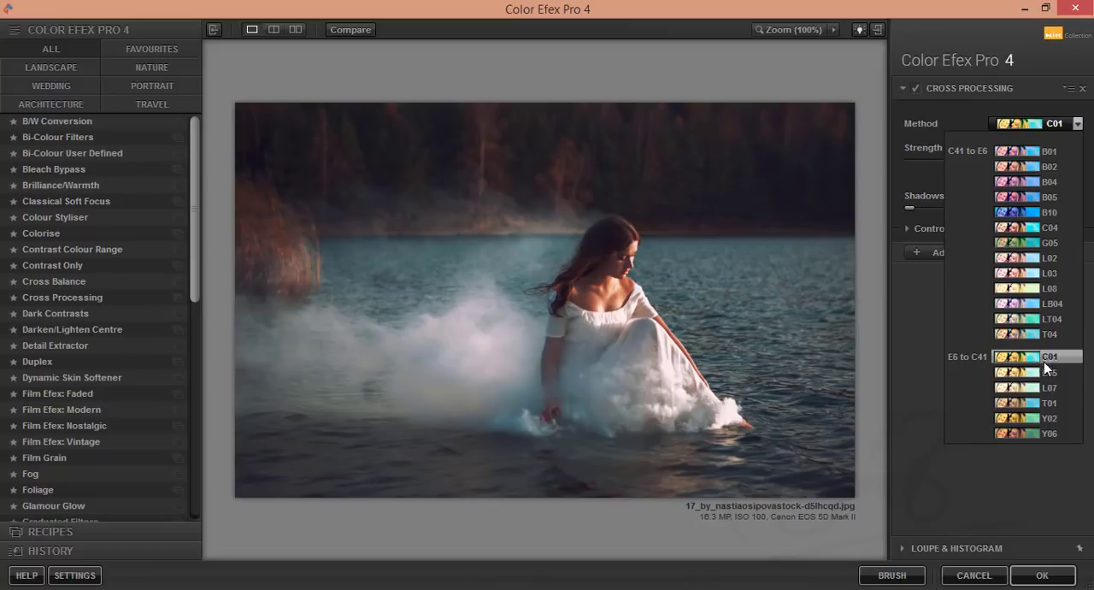
{"action": "left_click", "coordinate": [1039, 387]}
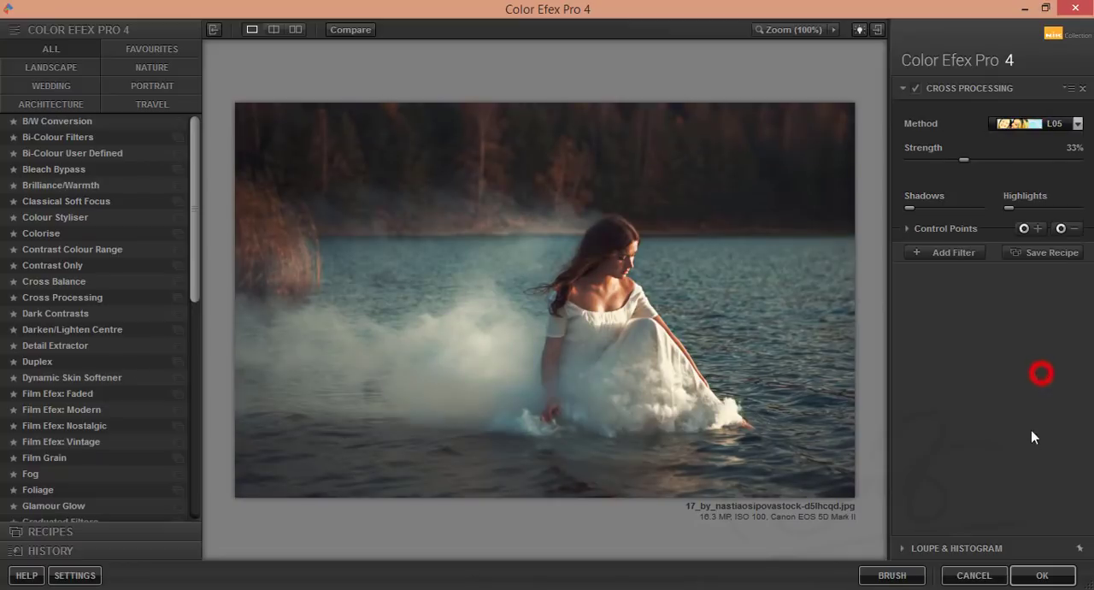
{"action": "left_click", "coordinate": [1042, 575]}
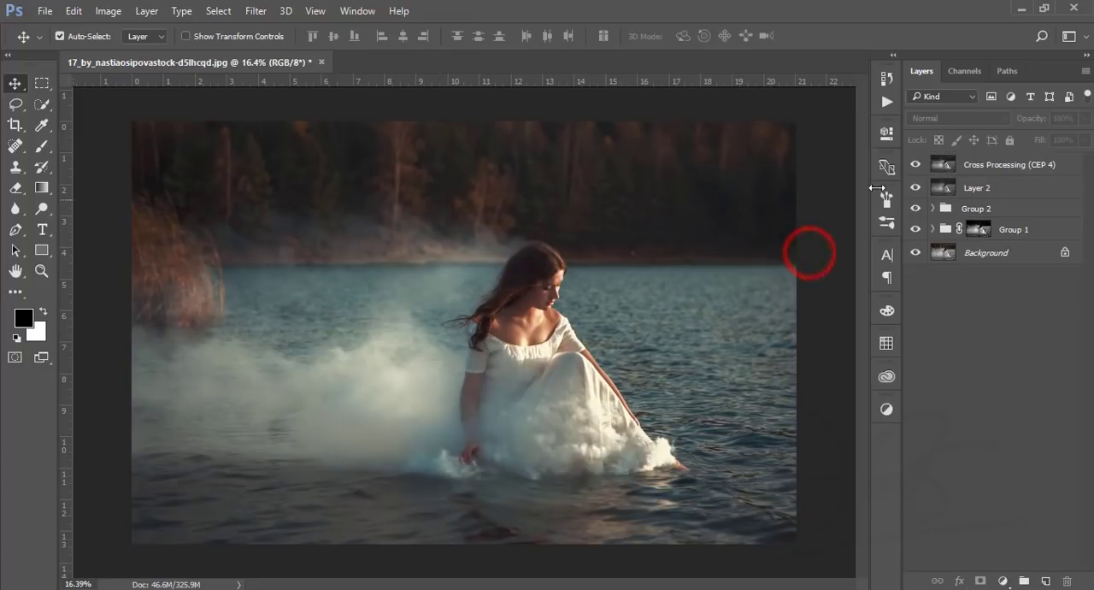
Add a Color Lookup layer with a film LUT at 10% opacity and compare it on and off.
{"action": "left_click", "coordinate": [1009, 164]}
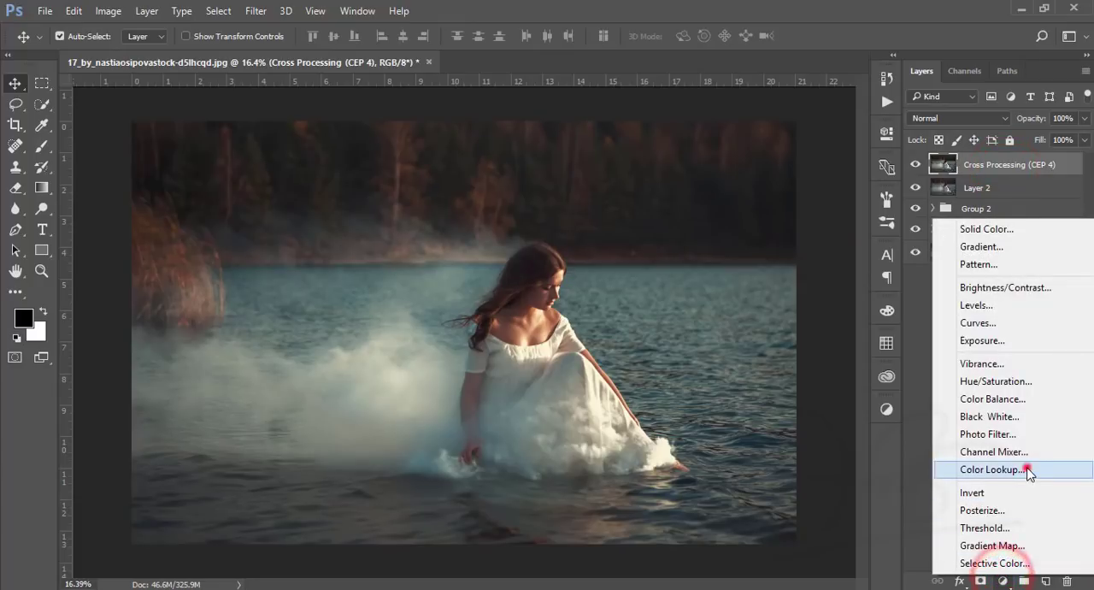
{"action": "left_click", "coordinate": [1011, 469]}
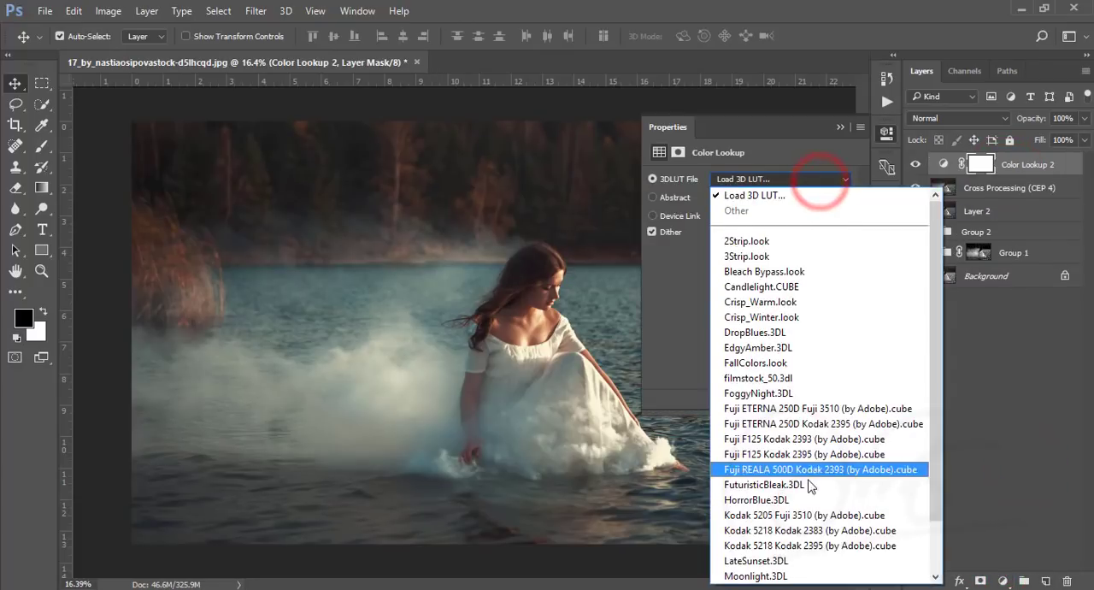
{"action": "left_click", "coordinate": [756, 485]}
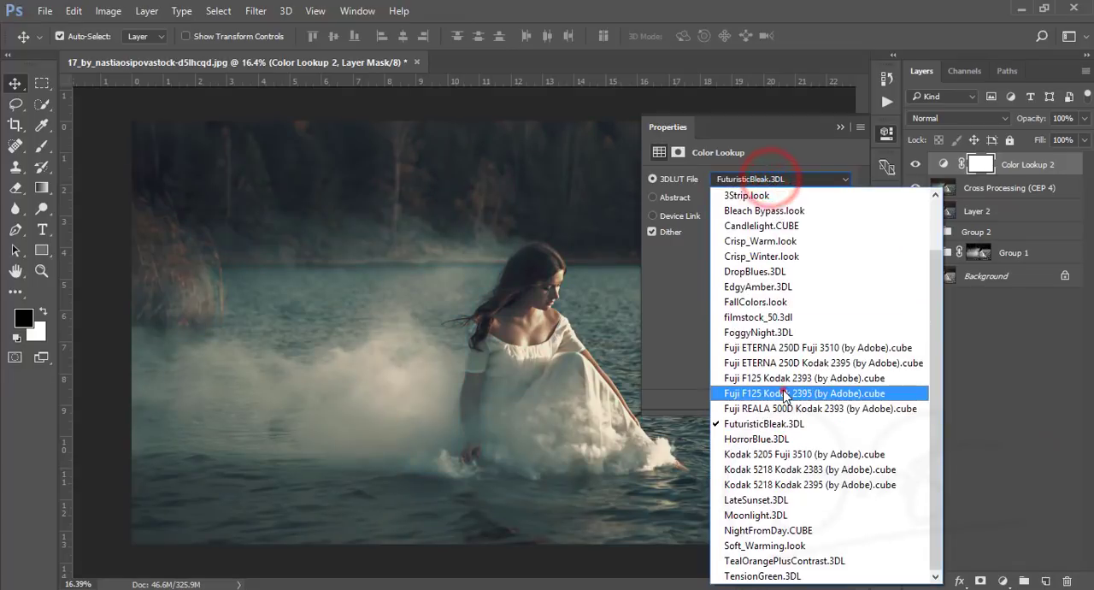
{"action": "left_click", "coordinate": [815, 393]}
{"action": "type", "text": "10"}
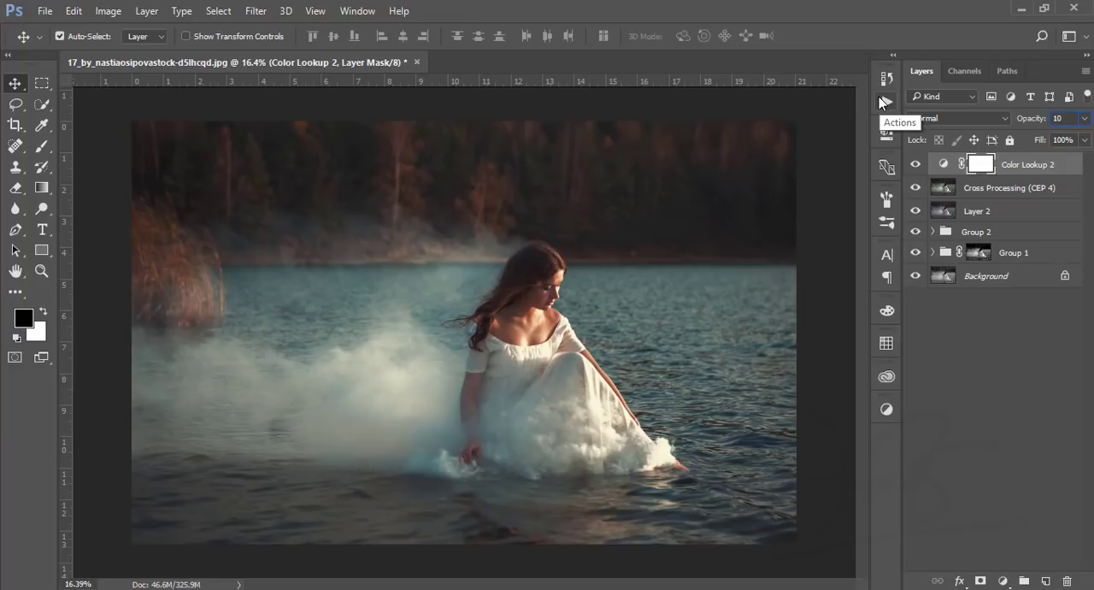
{"action": "left_click", "coordinate": [915, 164]}
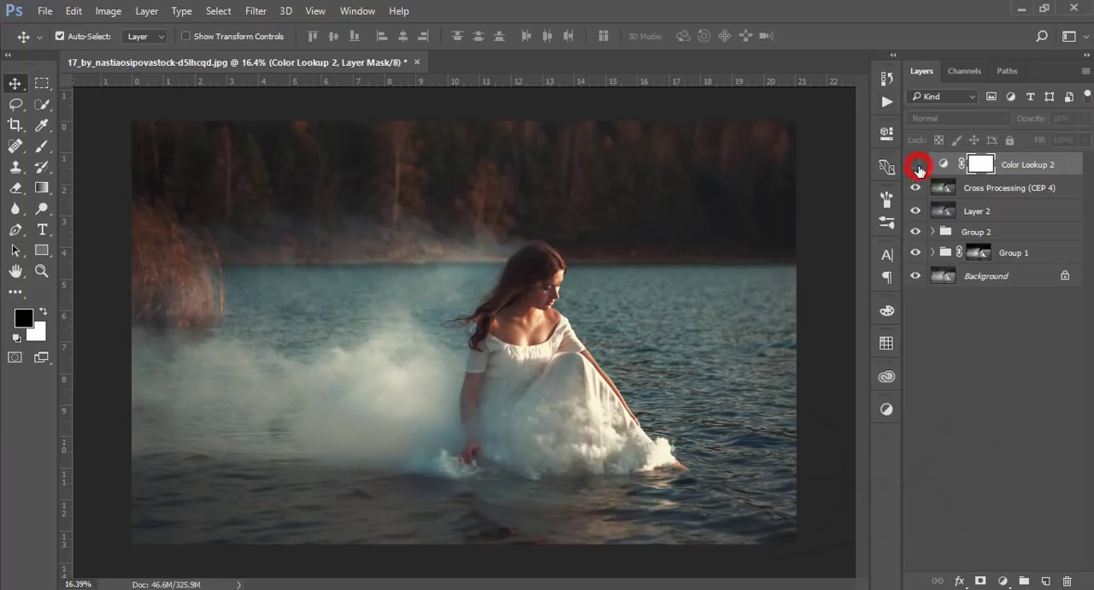
{"action": "left_click", "coordinate": [917, 164]}
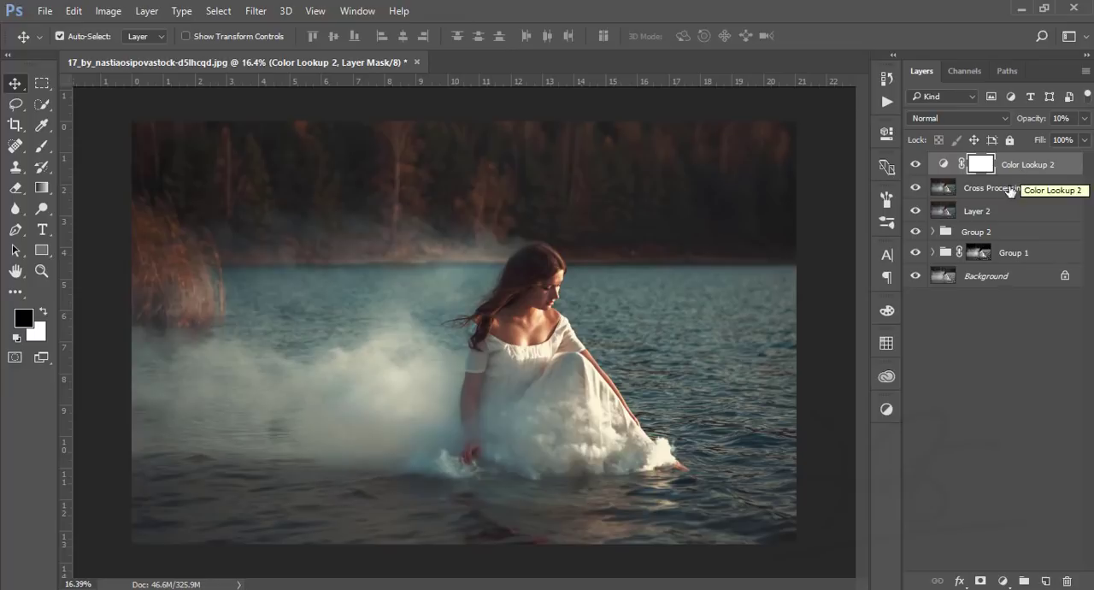
Group the adjustments, stamp visible into Layer 3, and set its copy to Vivid Light.
{"action": "key", "text": "Ctrl+G"}
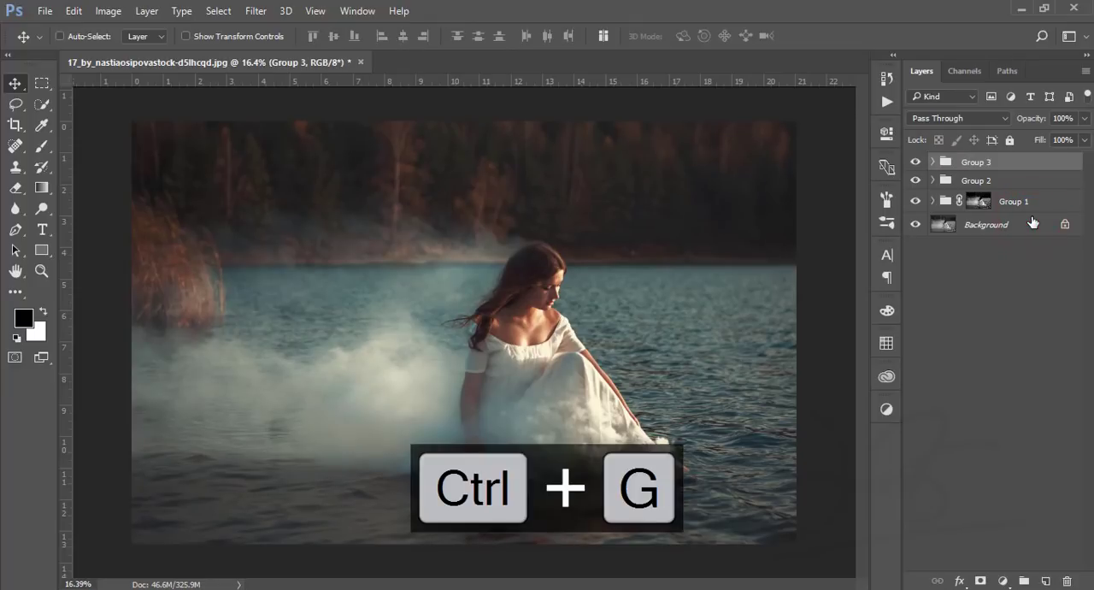
{"action": "key", "text": "Ctrl+Shift+Alt+E"}
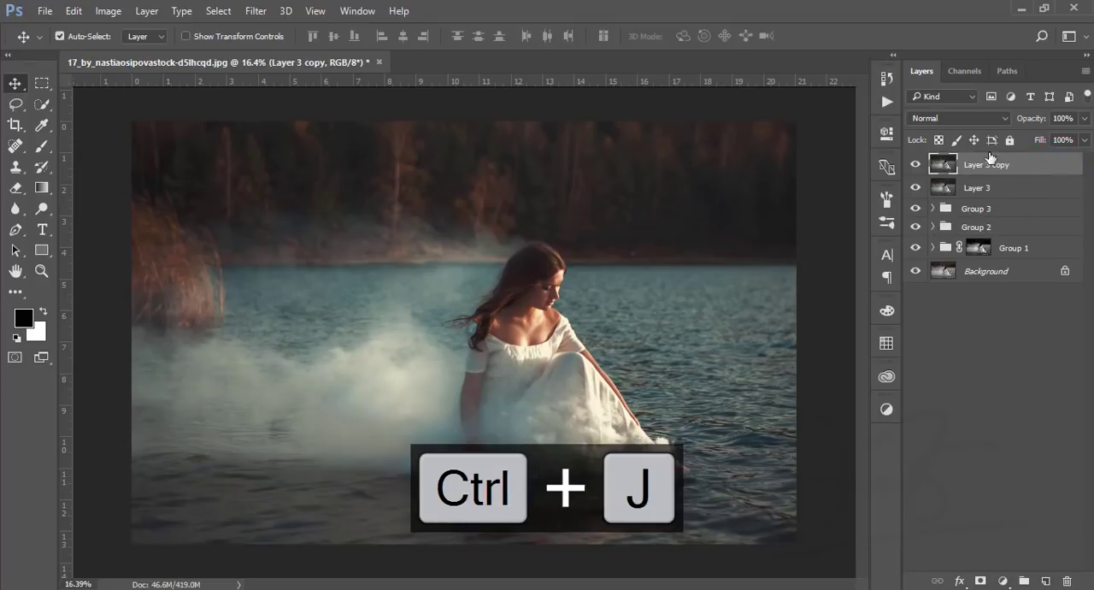
{"action": "left_click", "coordinate": [957, 118]}
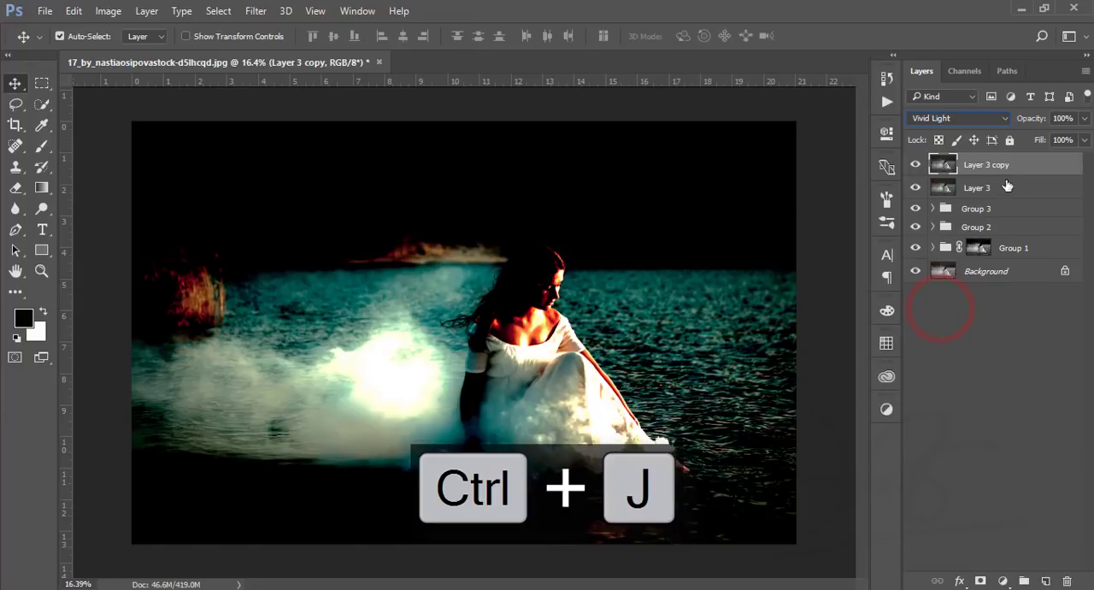
{"action": "left_click", "coordinate": [256, 11]}
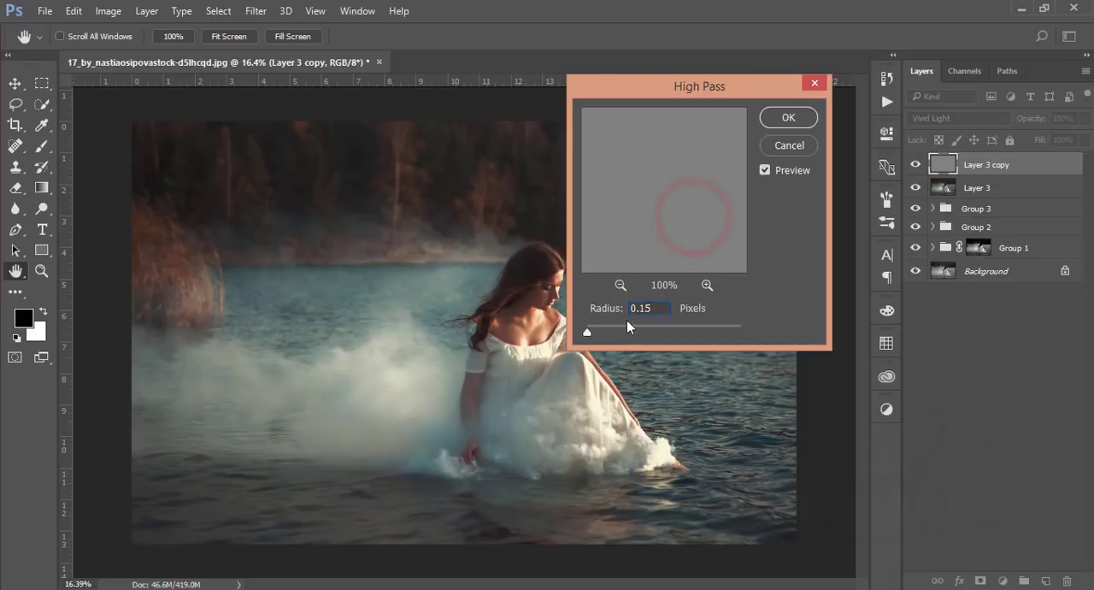
Apply High Pass at 0.3-pixel radius to the Vivid Light copy and compare it on and off.
{"action": "left_click_drag", "start_coordinate": [587, 332], "coordinate": [598, 331]}
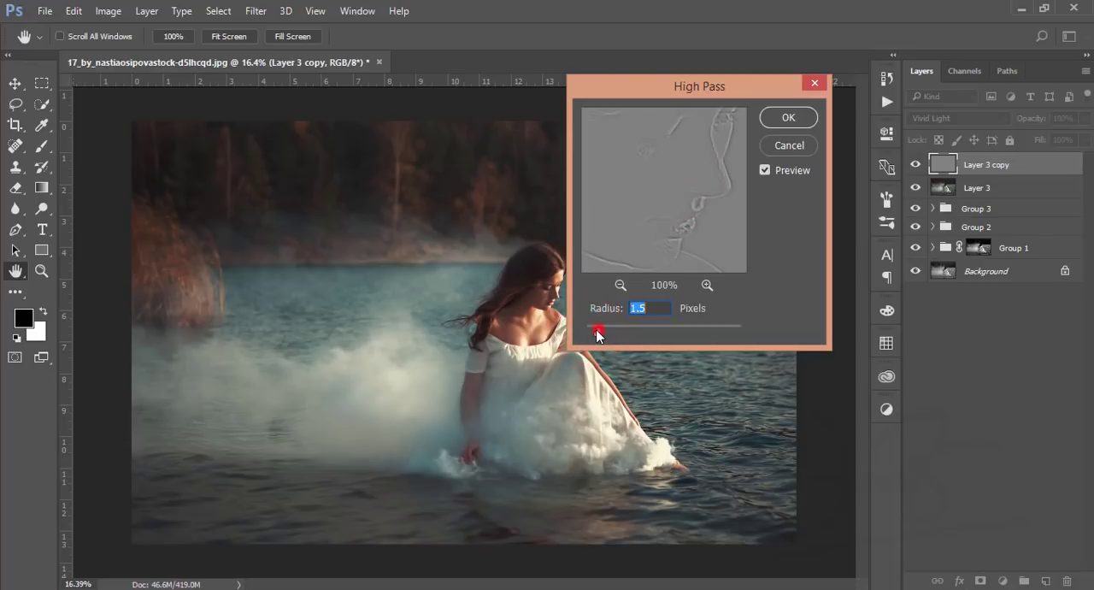
{"action": "left_click_drag", "start_coordinate": [599, 331], "coordinate": [590, 332]}
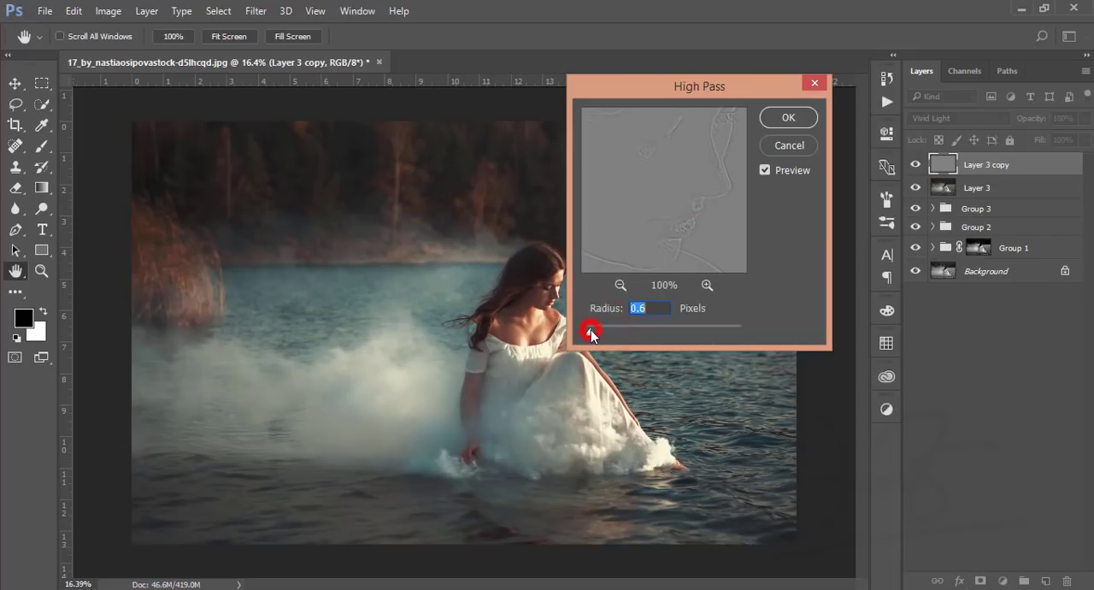
{"action": "left_click_drag", "start_coordinate": [595, 331], "coordinate": [588, 335]}
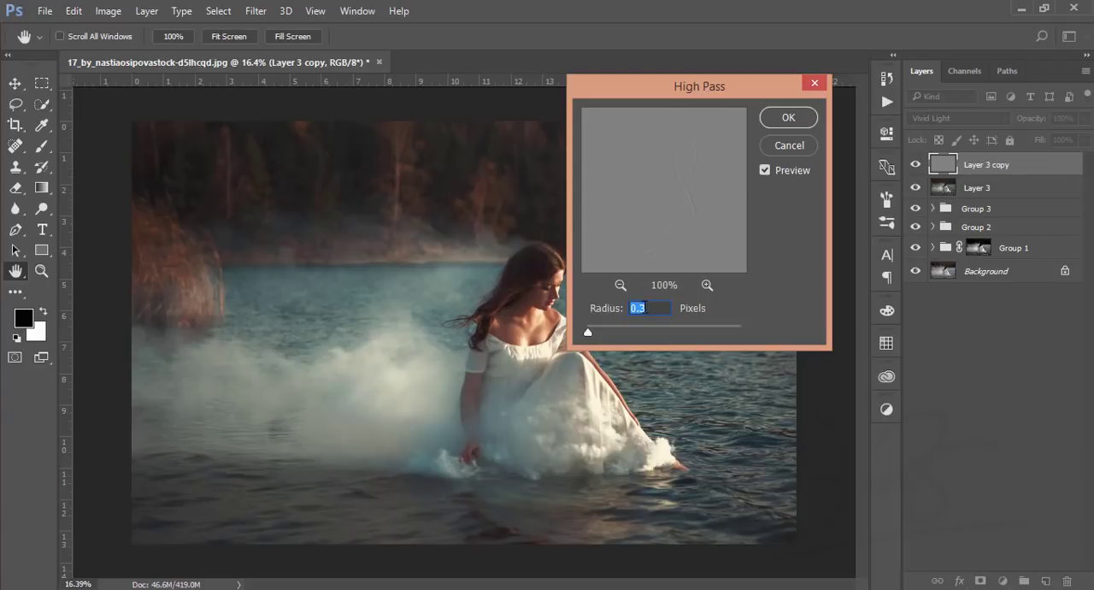
{"action": "left_click", "coordinate": [788, 117]}
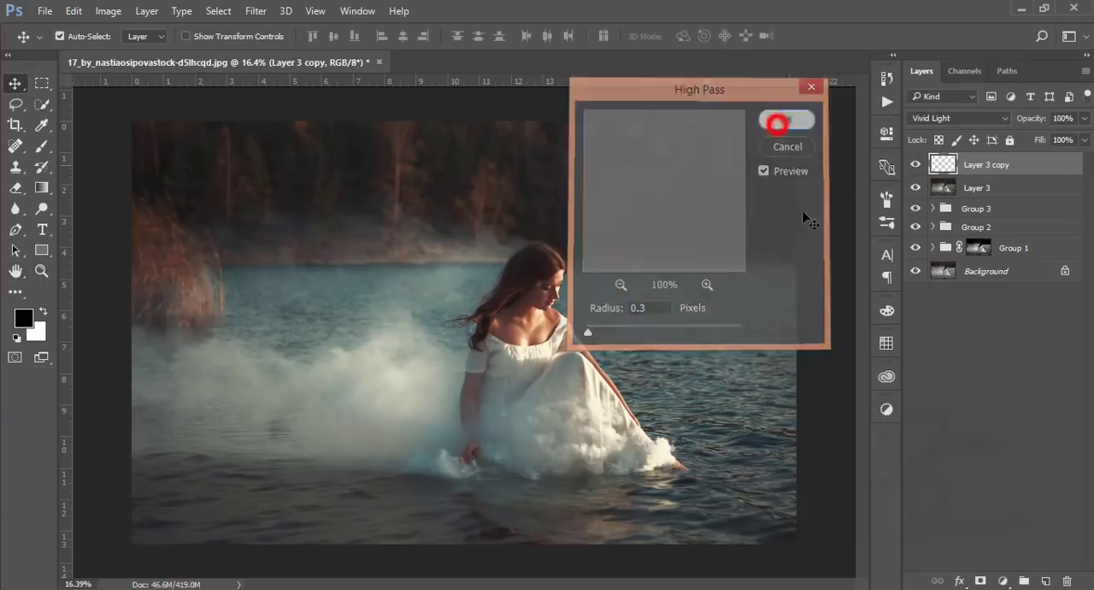
{"action": "left_click", "coordinate": [787, 119]}
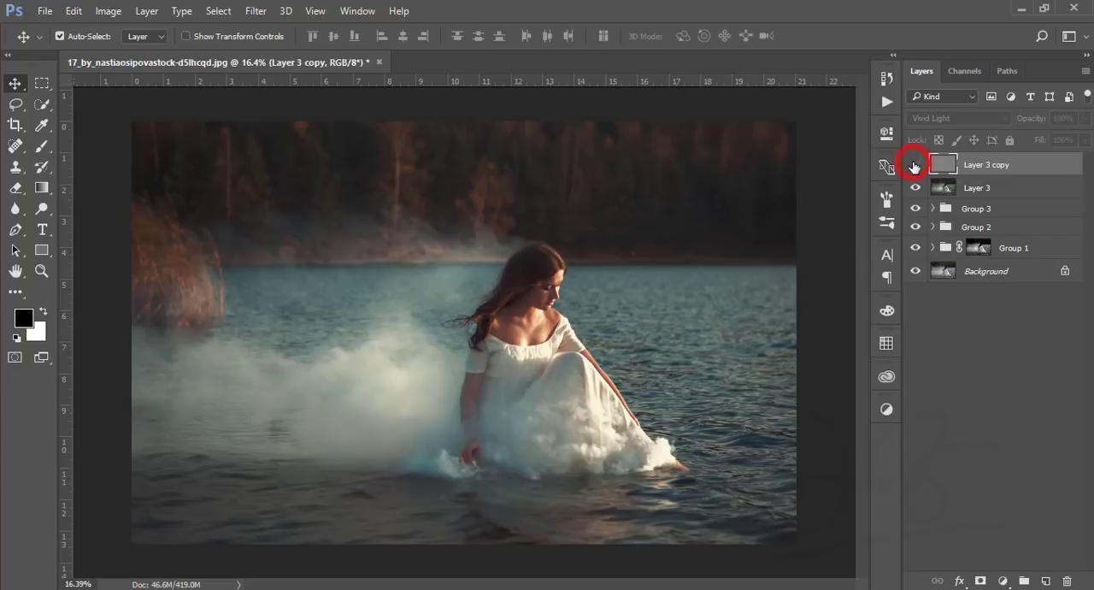
{"action": "left_click", "coordinate": [1002, 187]}
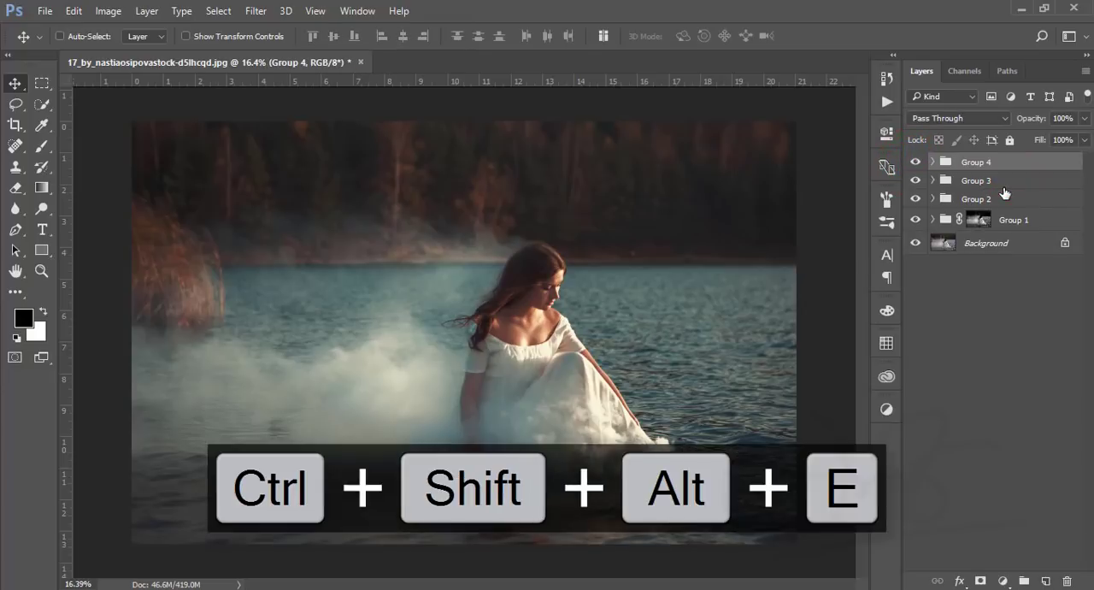
Stamp all visible layers into Layer 4 and launch the Camera Raw Filter.
{"action": "key", "text": "Ctrl+Shift+Alt+E"}
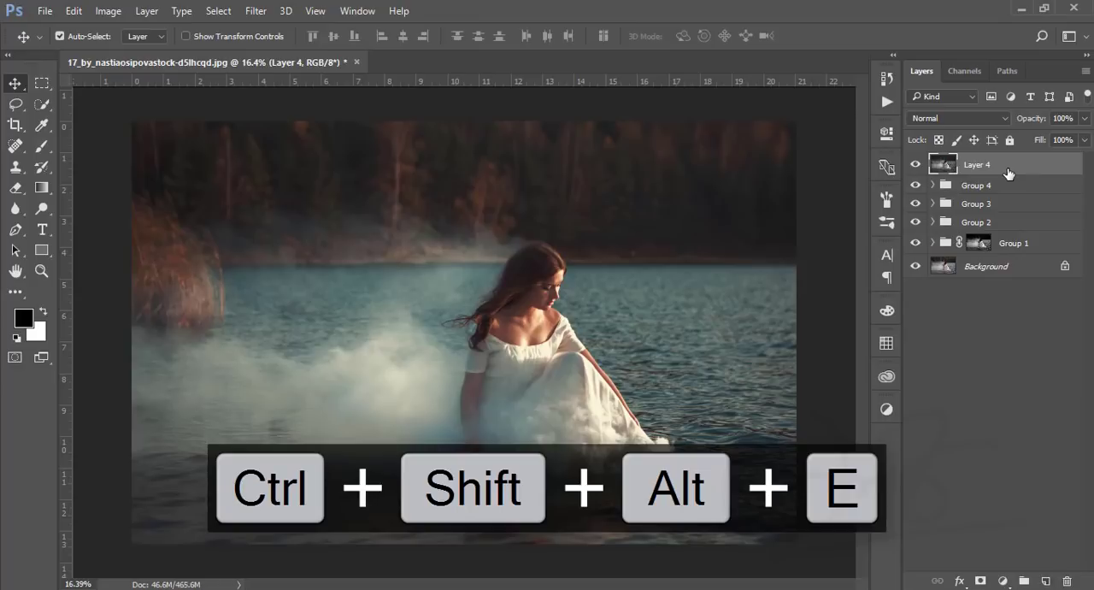
{"action": "left_click", "coordinate": [261, 10]}
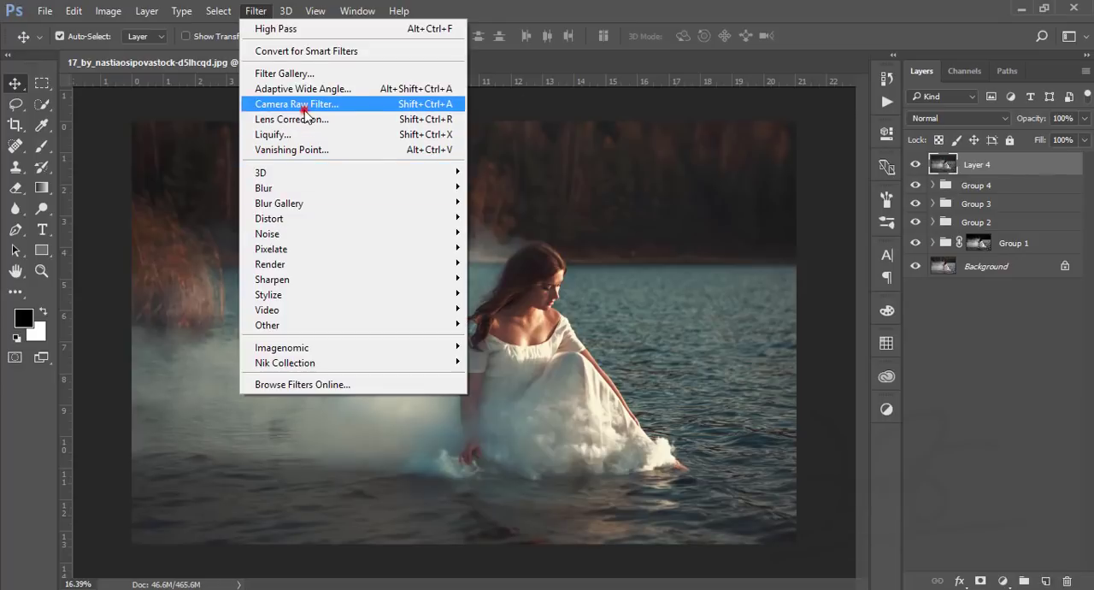
{"action": "left_click", "coordinate": [297, 104]}
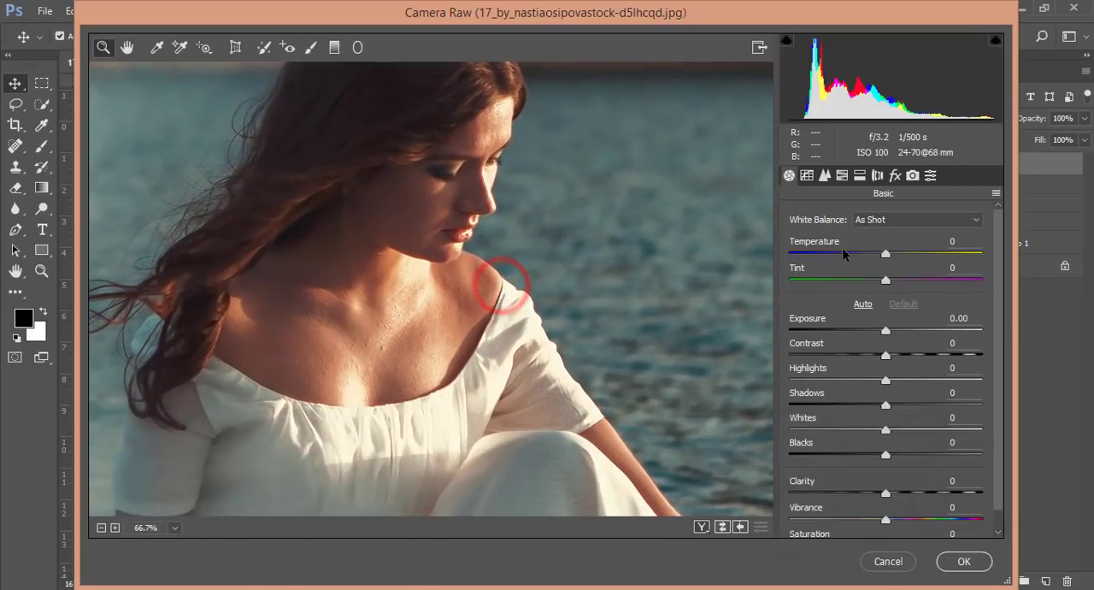
In Camera Raw, set luminance noise reduction to 41, tweak orange saturation, darken reds to -31, and apply.
{"action": "left_click", "coordinate": [824, 175]}
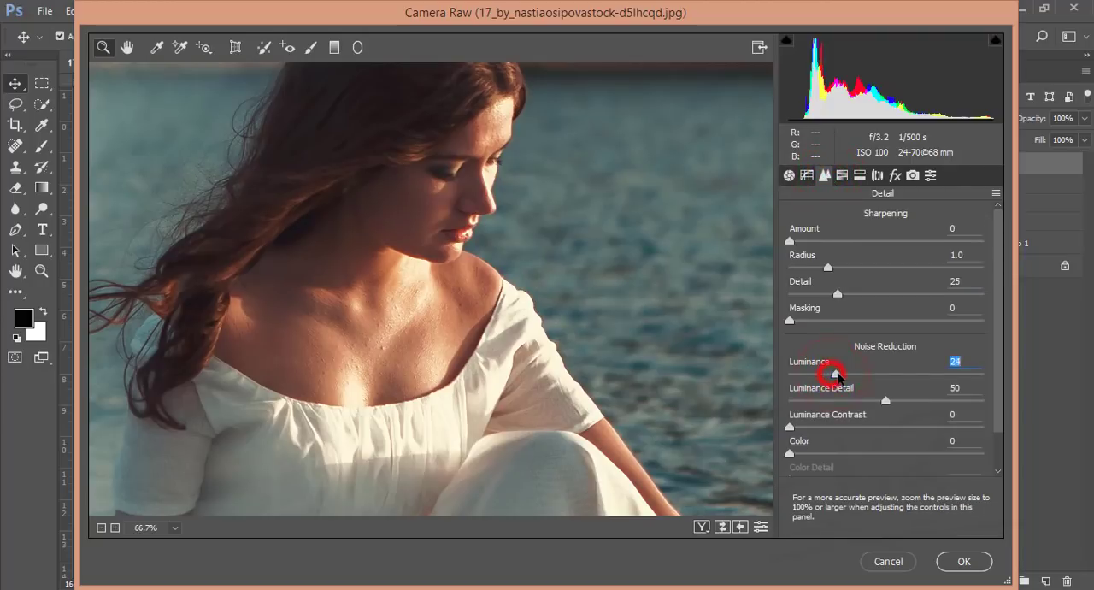
{"action": "left_click_drag", "start_coordinate": [836, 374], "coordinate": [868, 373]}
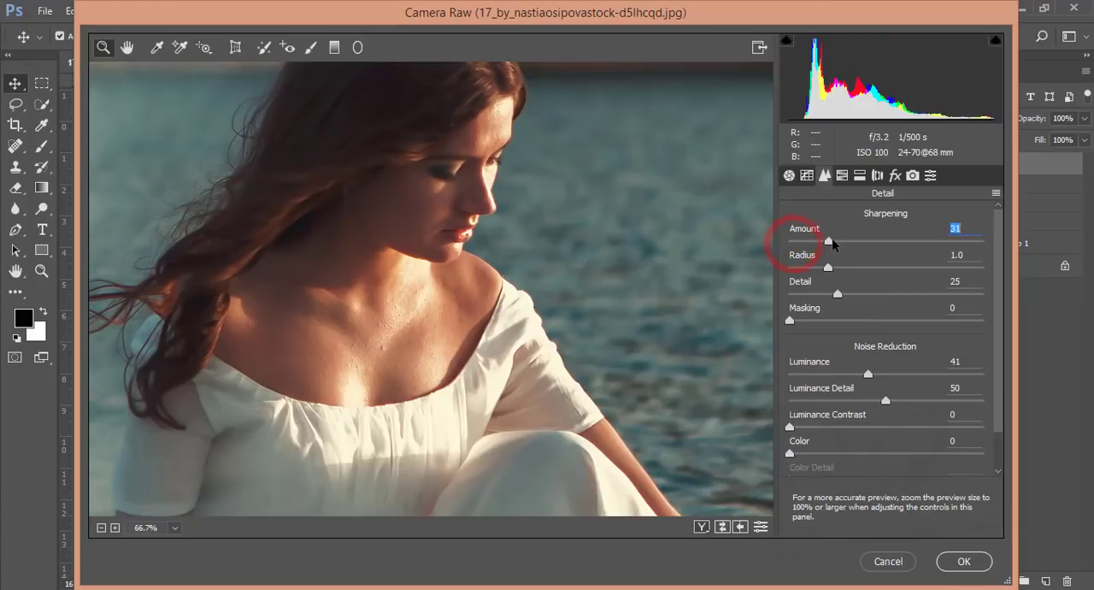
{"action": "left_click", "coordinate": [842, 176]}
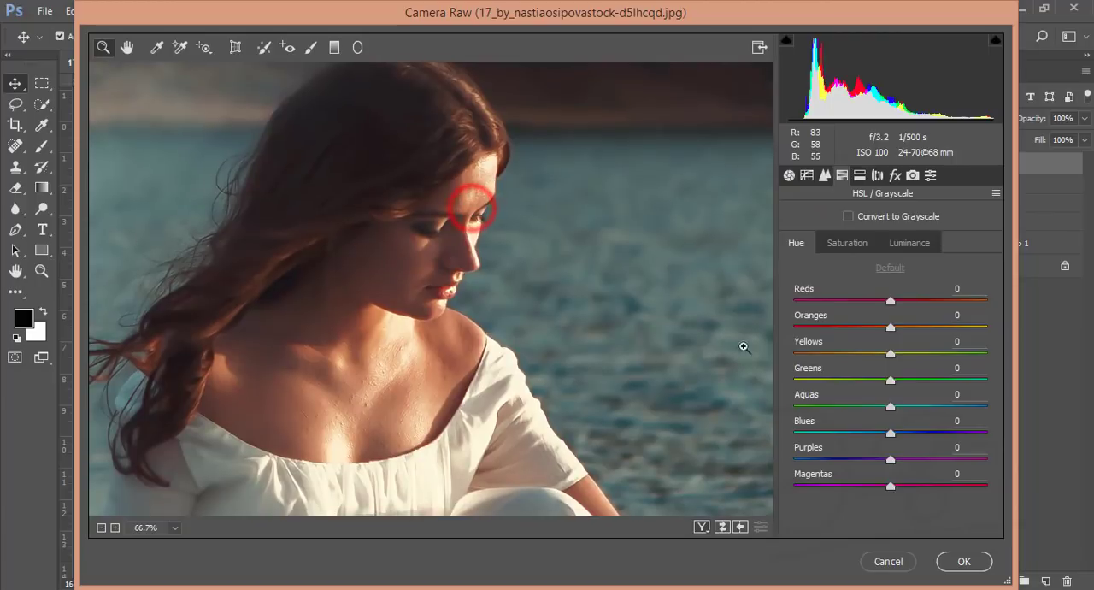
{"action": "left_click", "coordinate": [909, 243]}
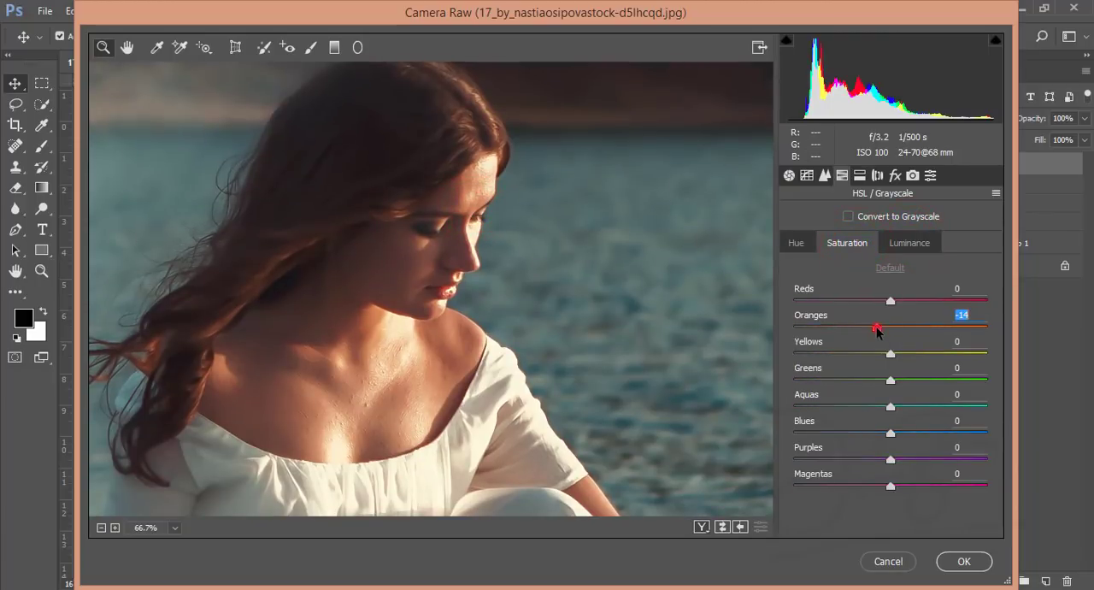
{"action": "left_click", "coordinate": [910, 242]}
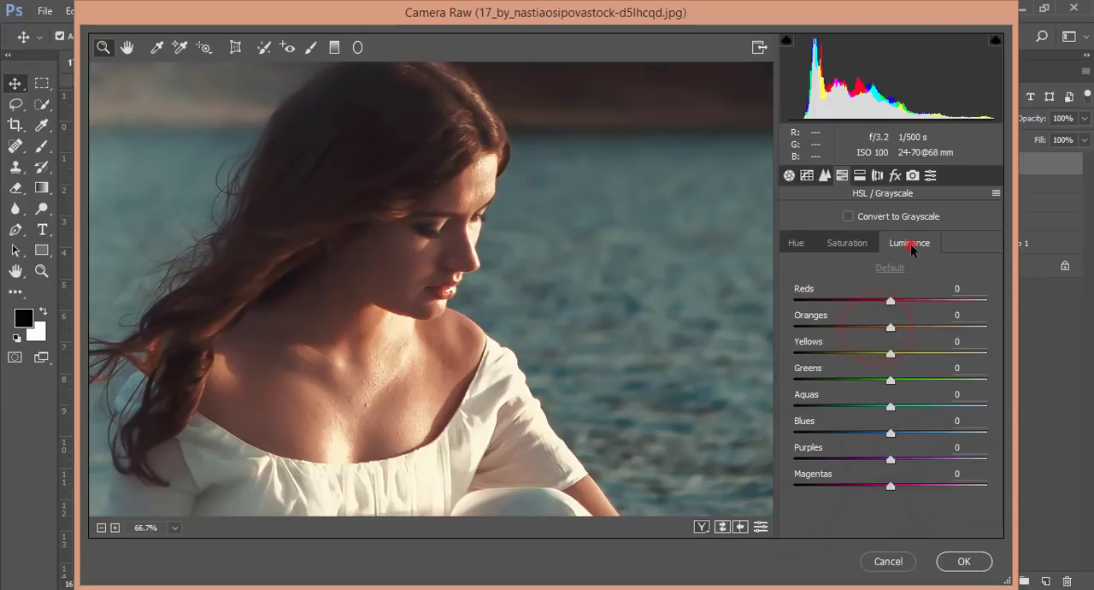
{"action": "left_click_drag", "start_coordinate": [891, 327], "coordinate": [906, 327]}
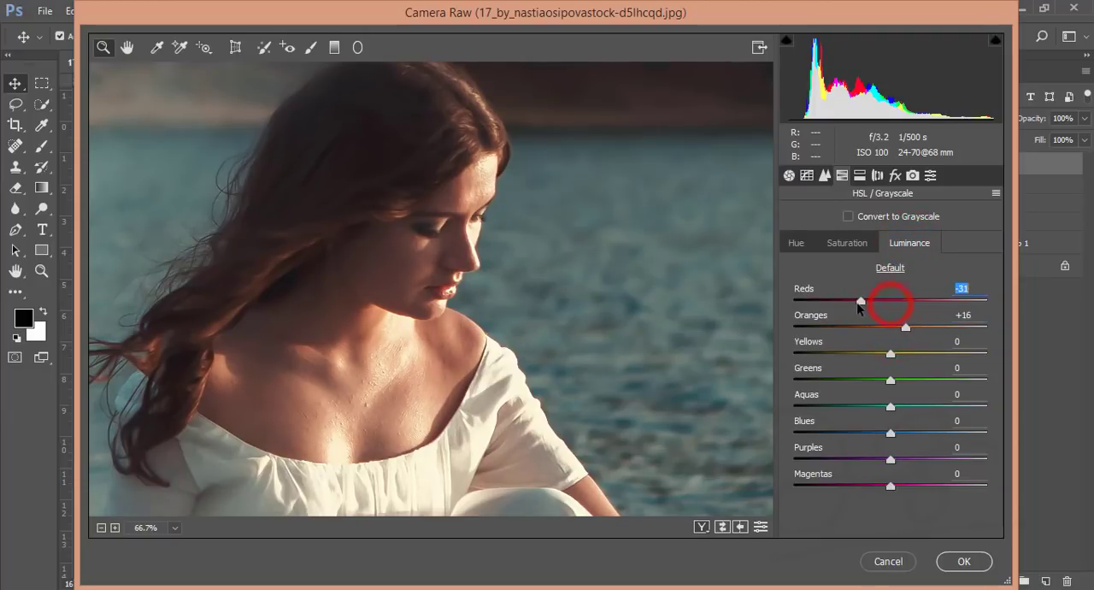
{"action": "left_click", "coordinate": [963, 561]}
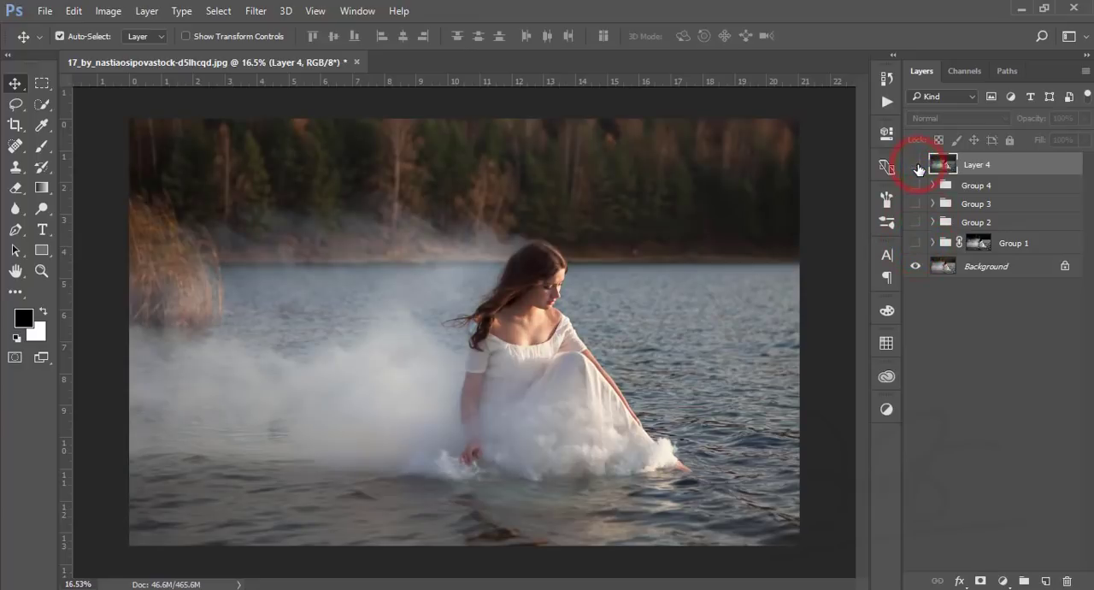
{"action": "left_click", "coordinate": [917, 164]}
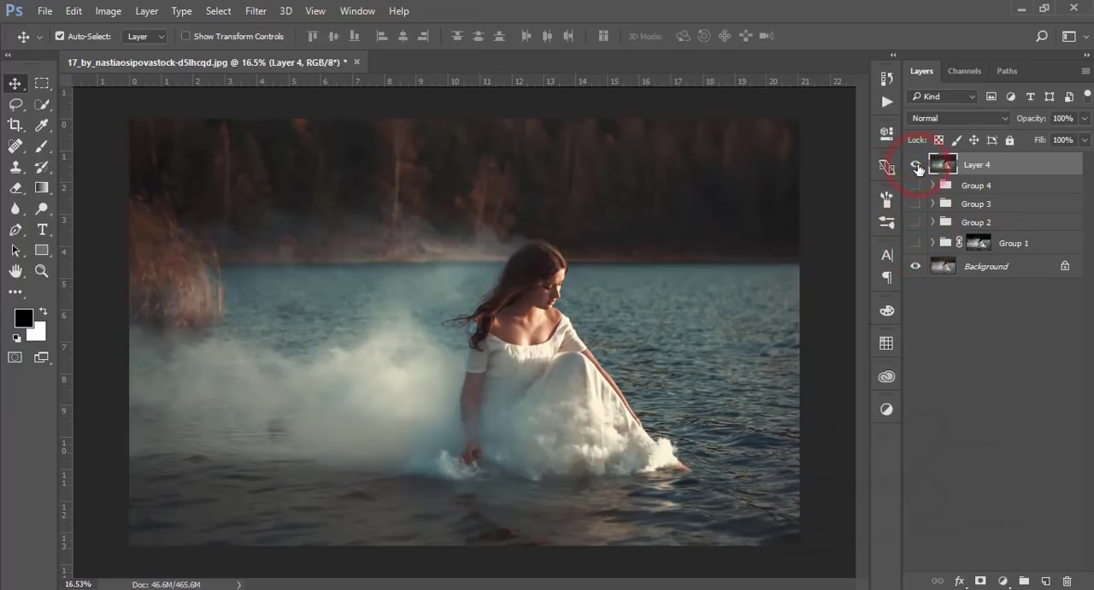